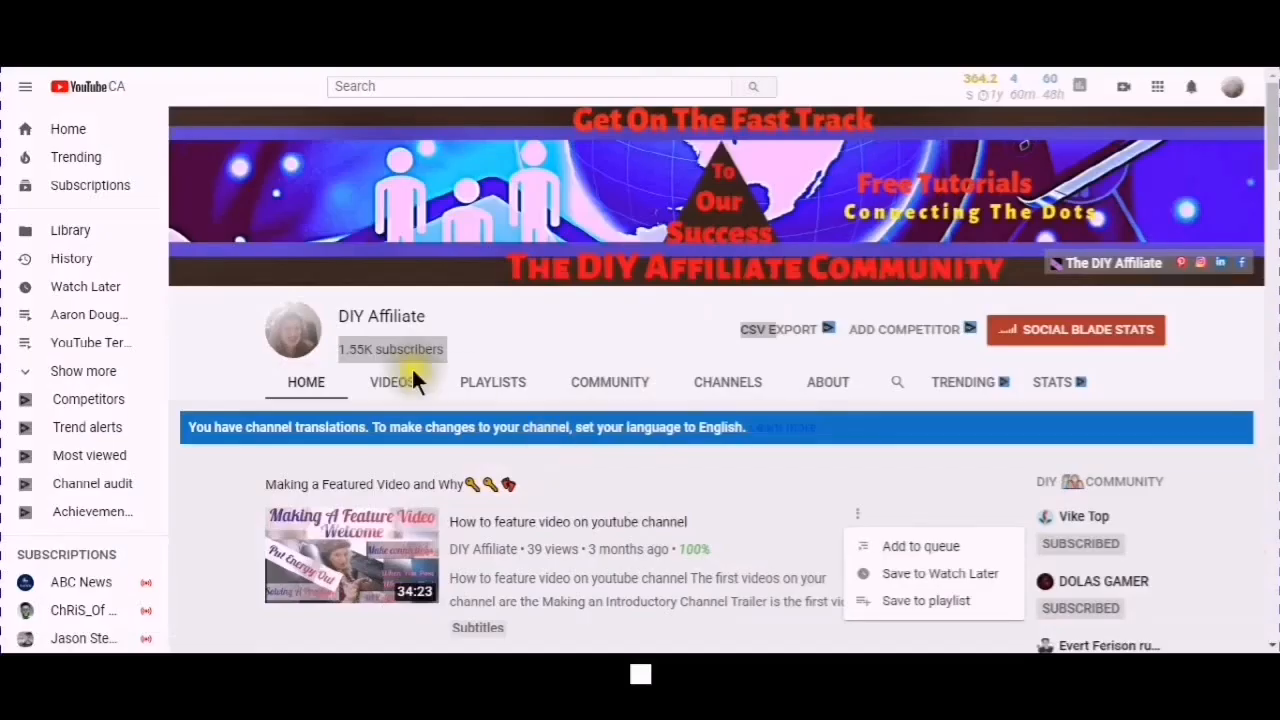
pyautogui.moveTo(688, 376)
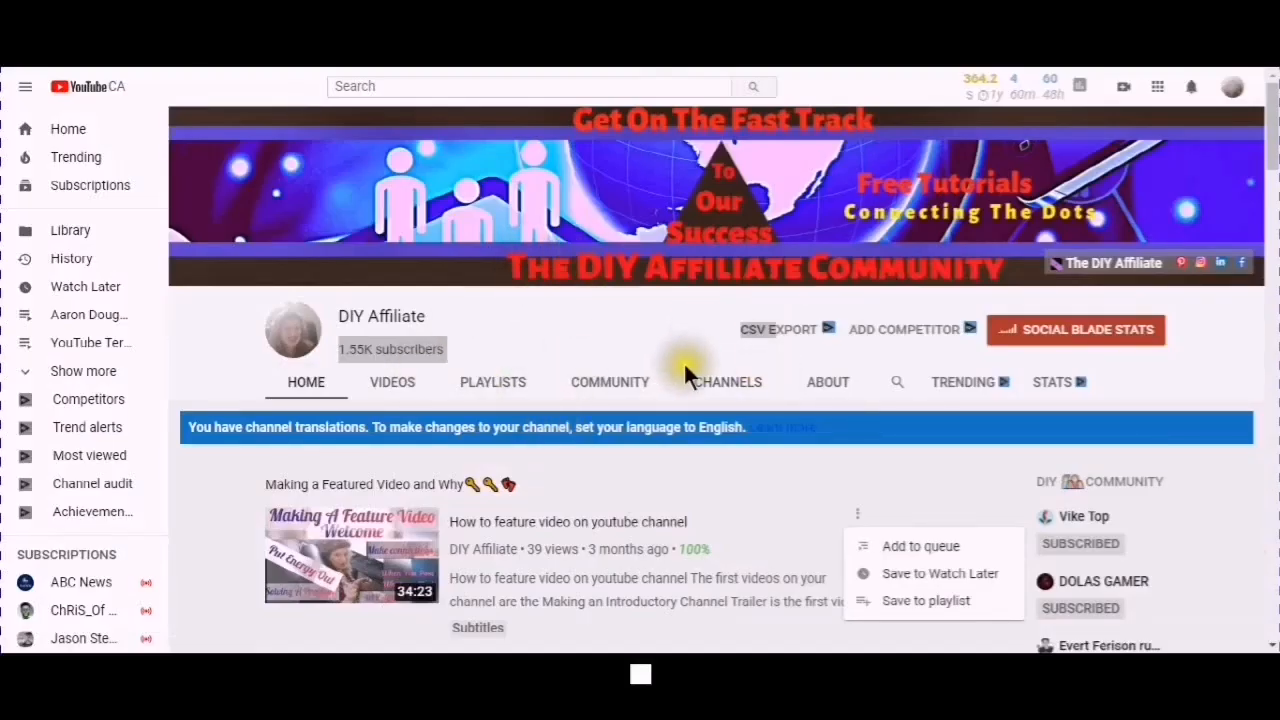
pyautogui.moveTo(670, 356)
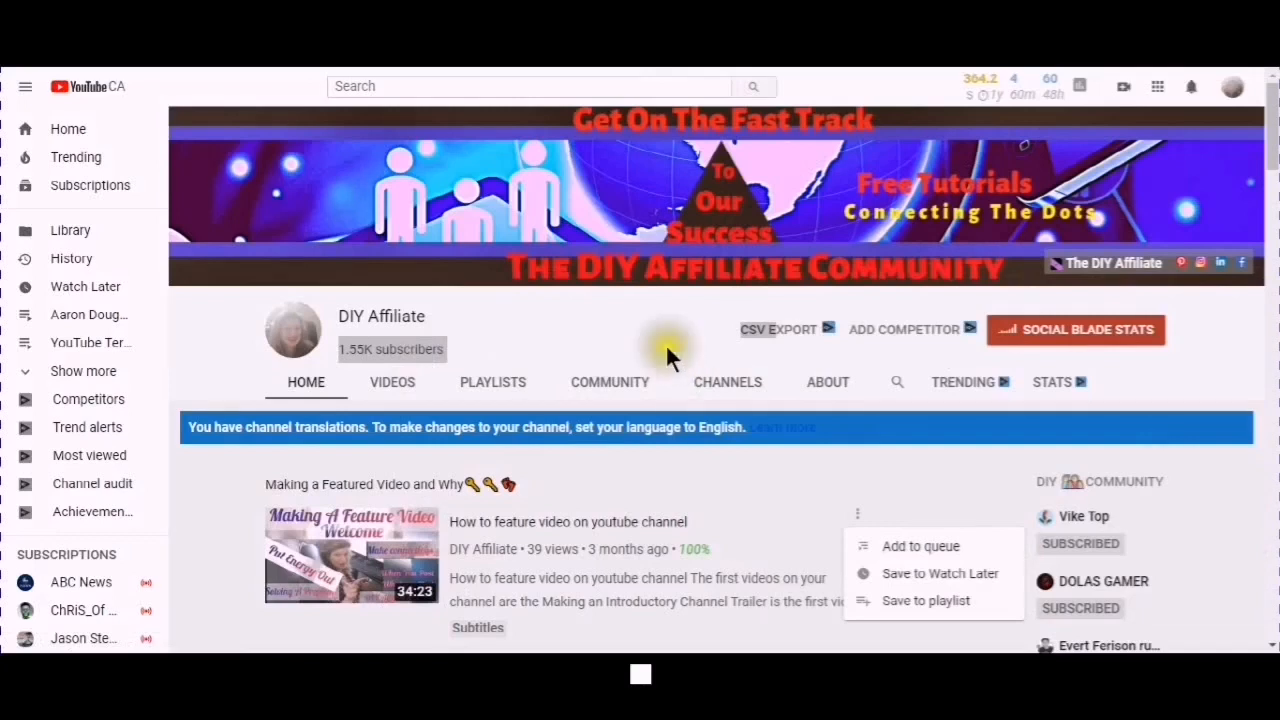
pyautogui.moveTo(650, 336)
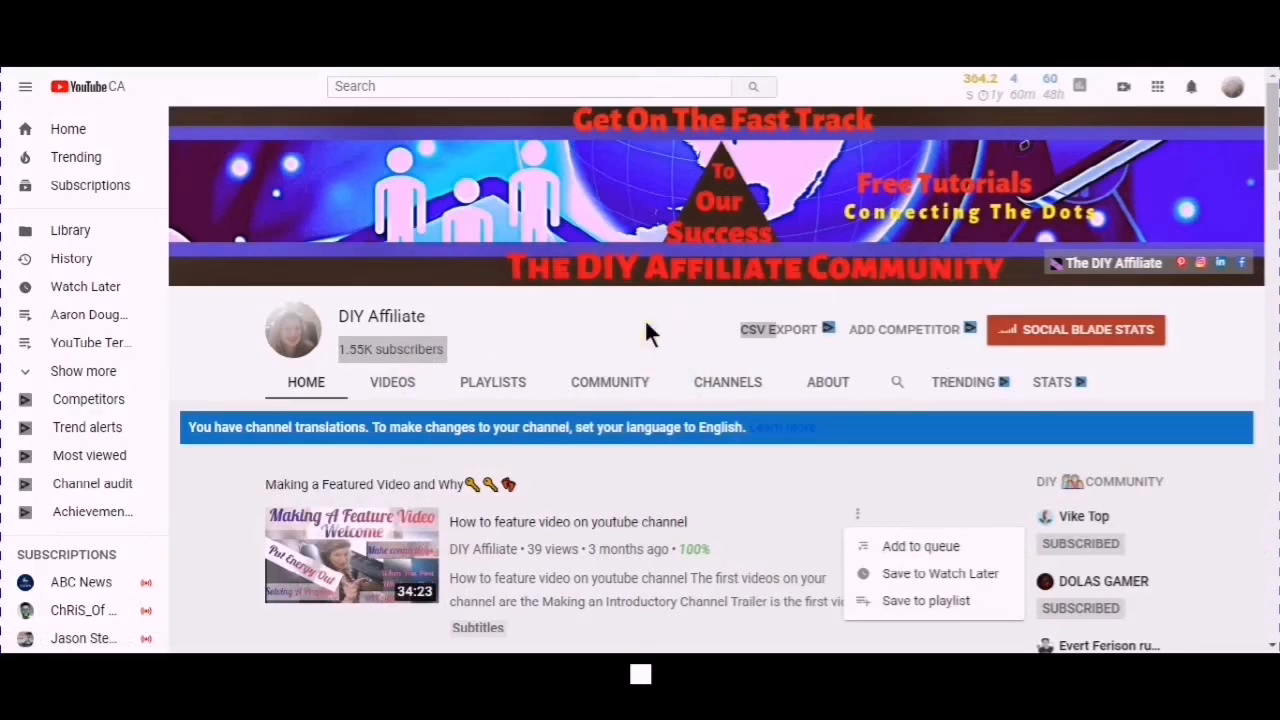
pyautogui.moveTo(492, 382)
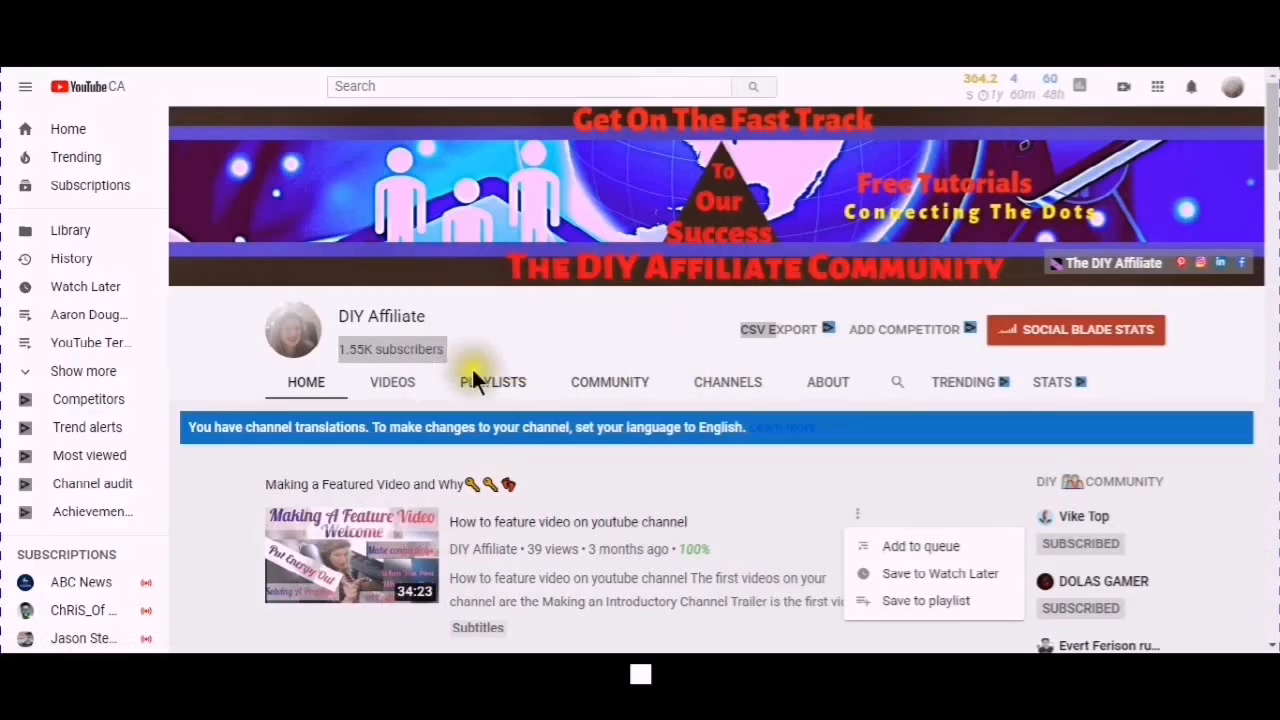
pyautogui.moveTo(510, 322)
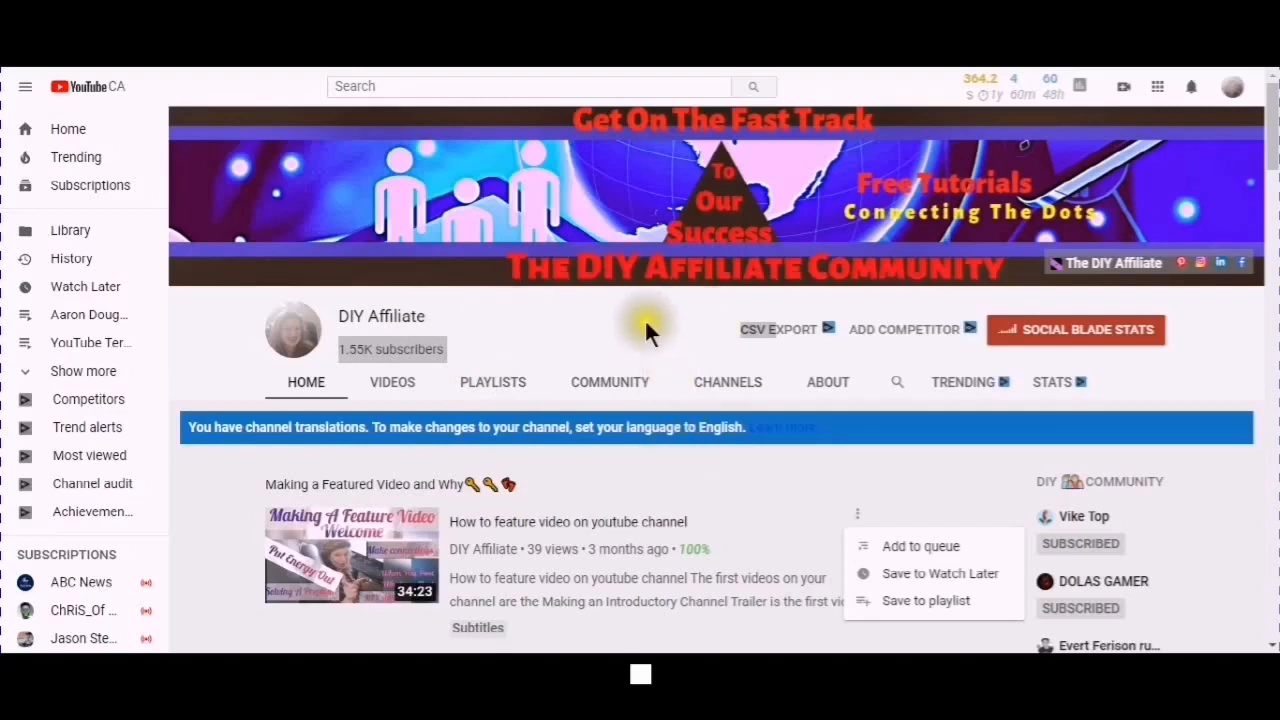
pyautogui.moveTo(472, 288)
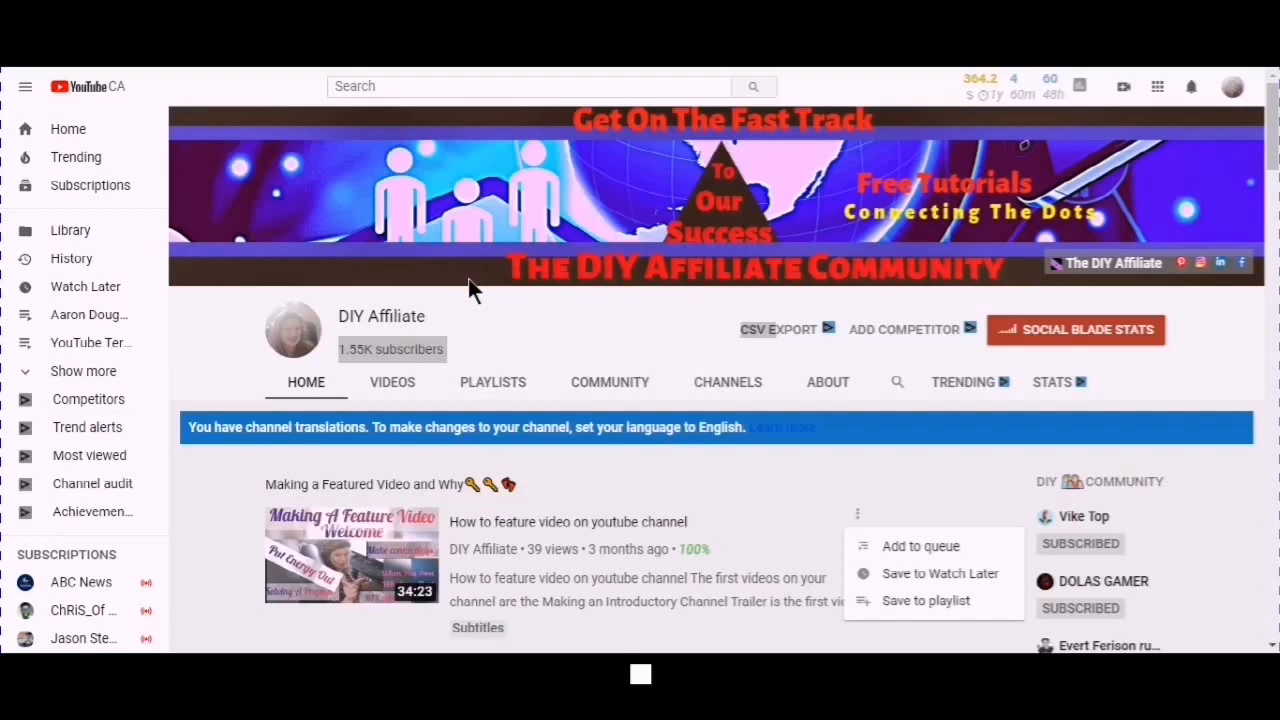
pyautogui.moveTo(1016, 390)
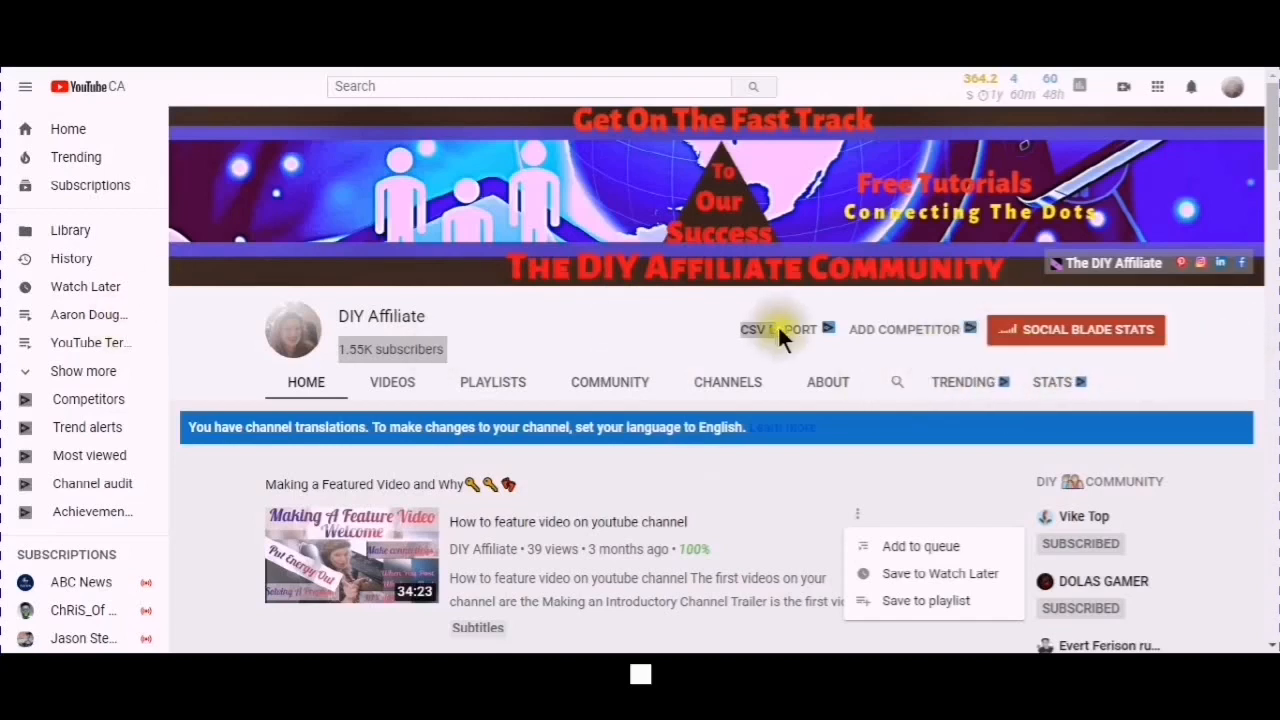
pyautogui.moveTo(1196, 158)
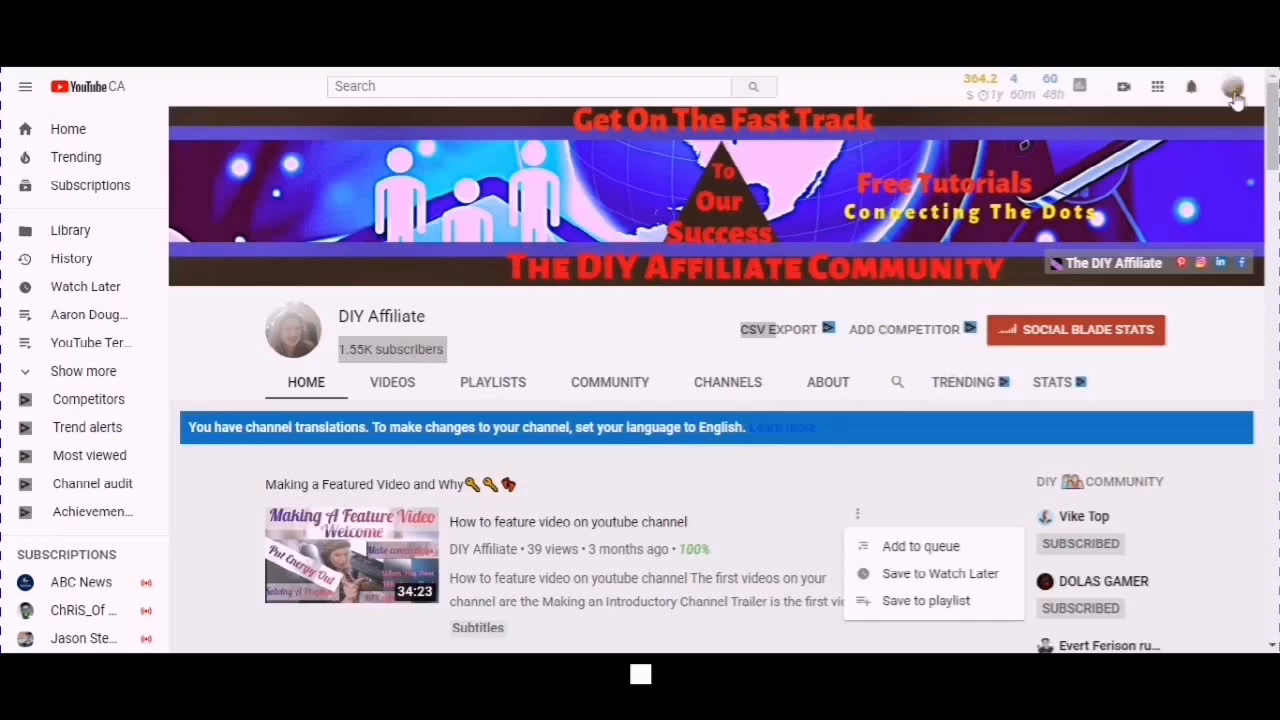
# From the account menu under the profile avatar, go to YouTube Studio for DIY Affiliate
pyautogui.click(1234, 86)
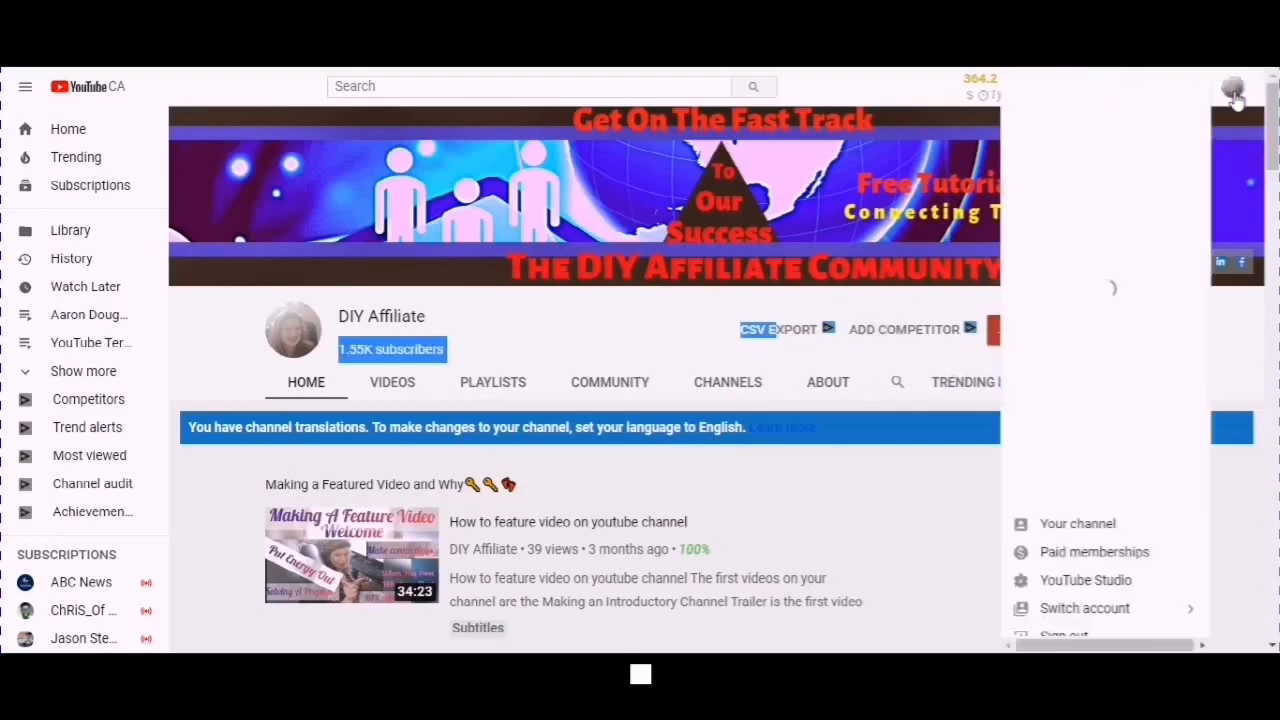
pyautogui.click(1232, 88)
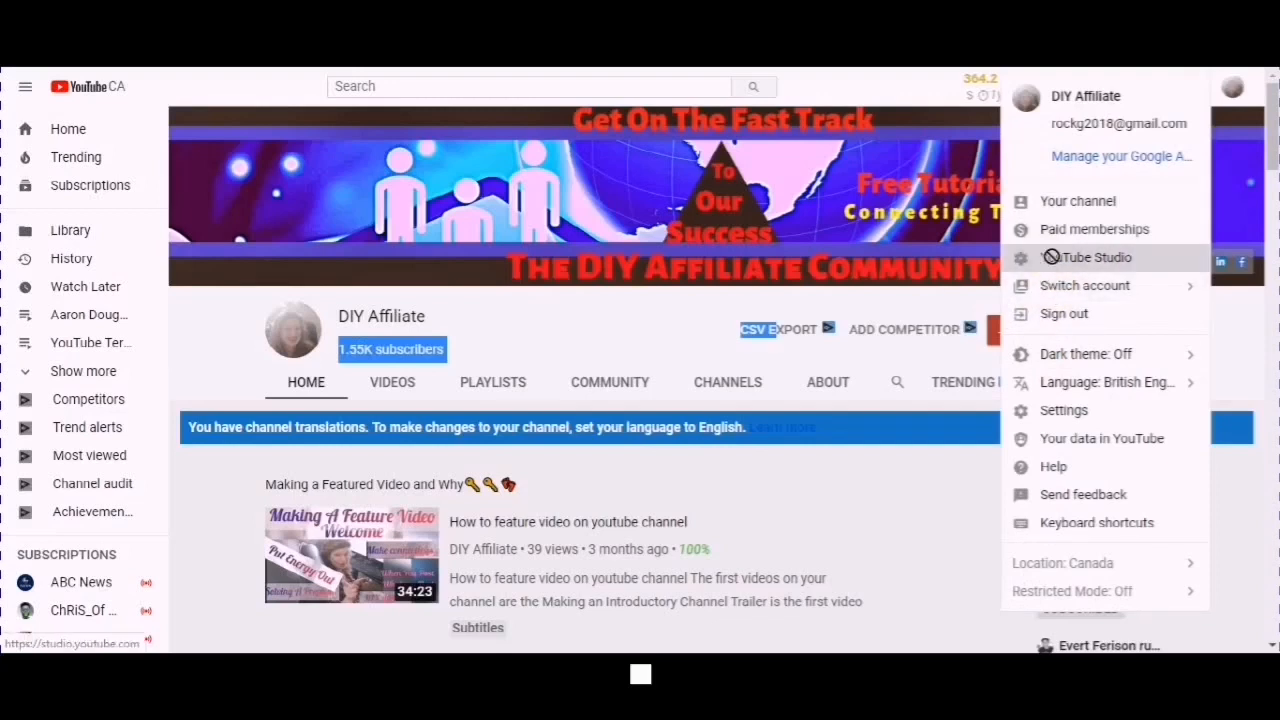
pyautogui.click(1096, 256)
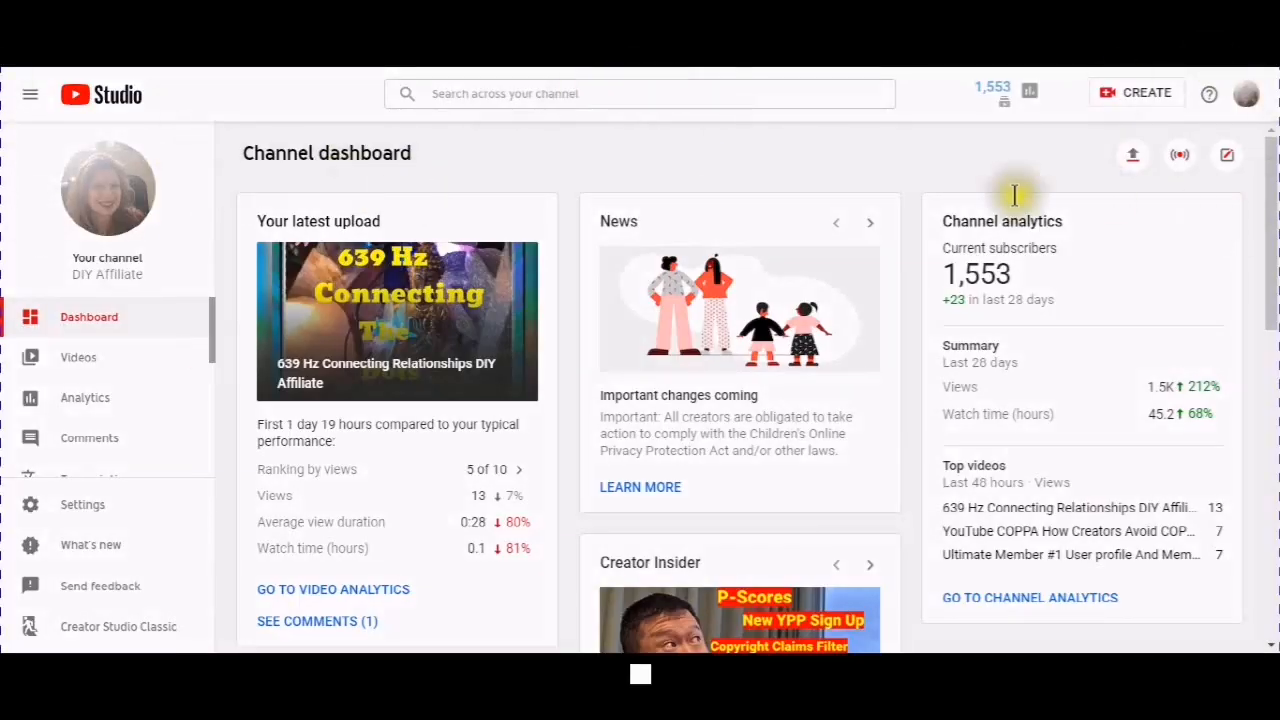
pyautogui.moveTo(84, 280)
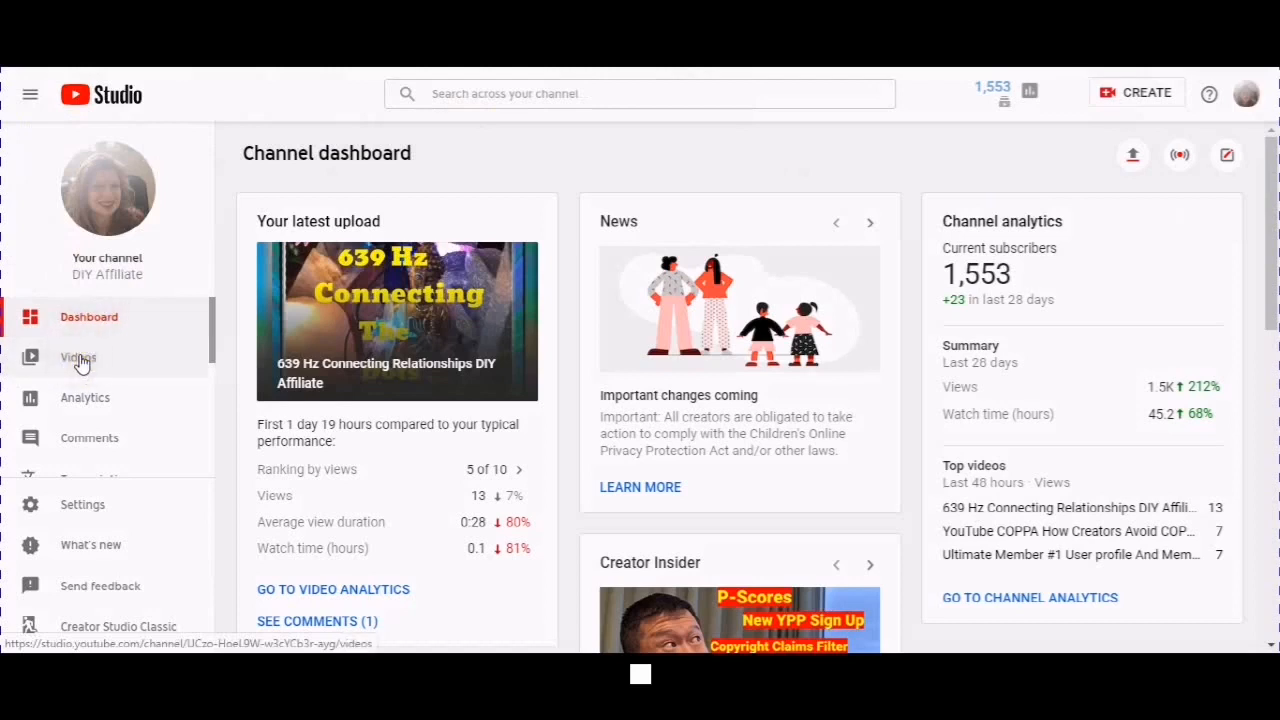
pyautogui.moveTo(78, 356)
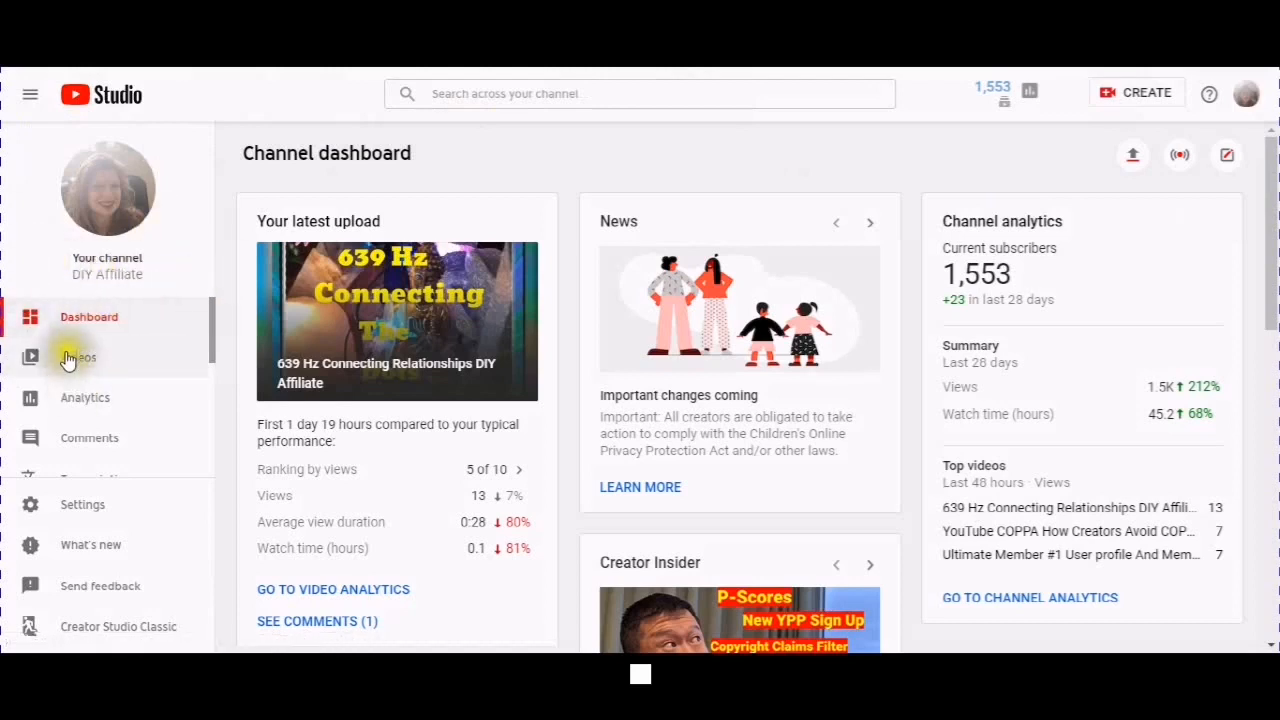
pyautogui.moveTo(88, 438)
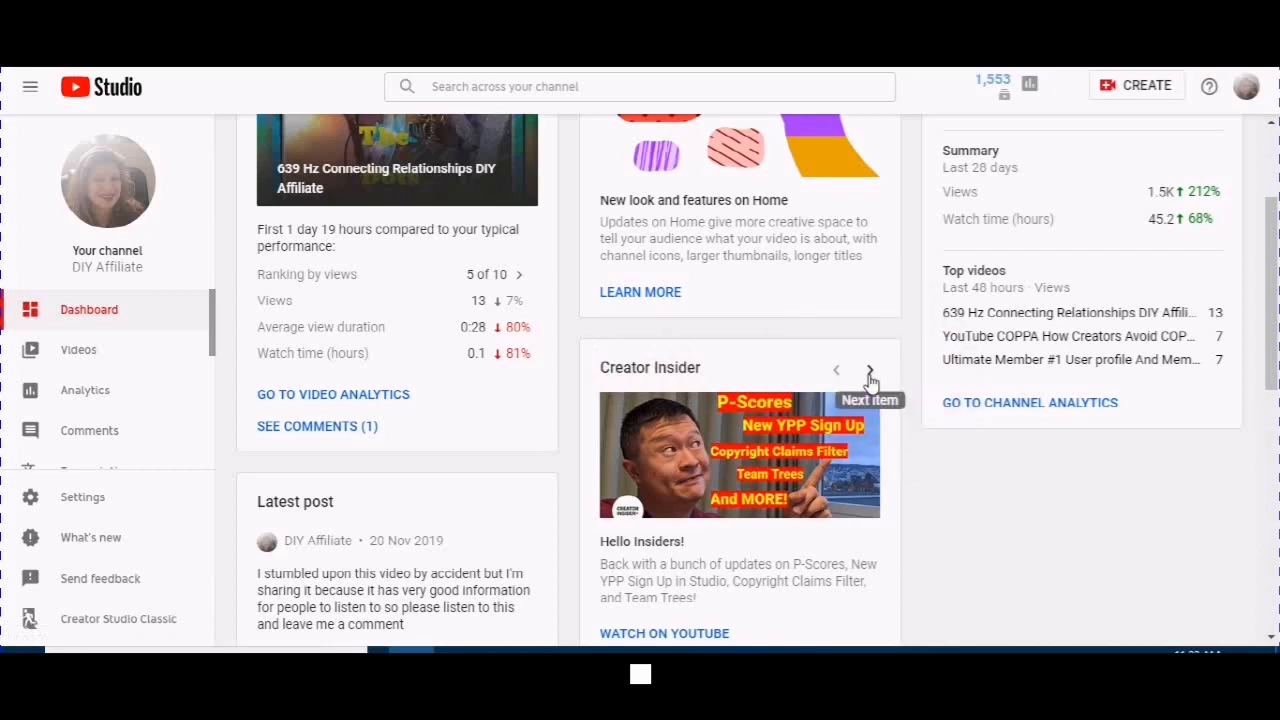
# Advance Creator Insider to the Homepage update video and News to 'Important changes coming'
pyautogui.click(868, 368)
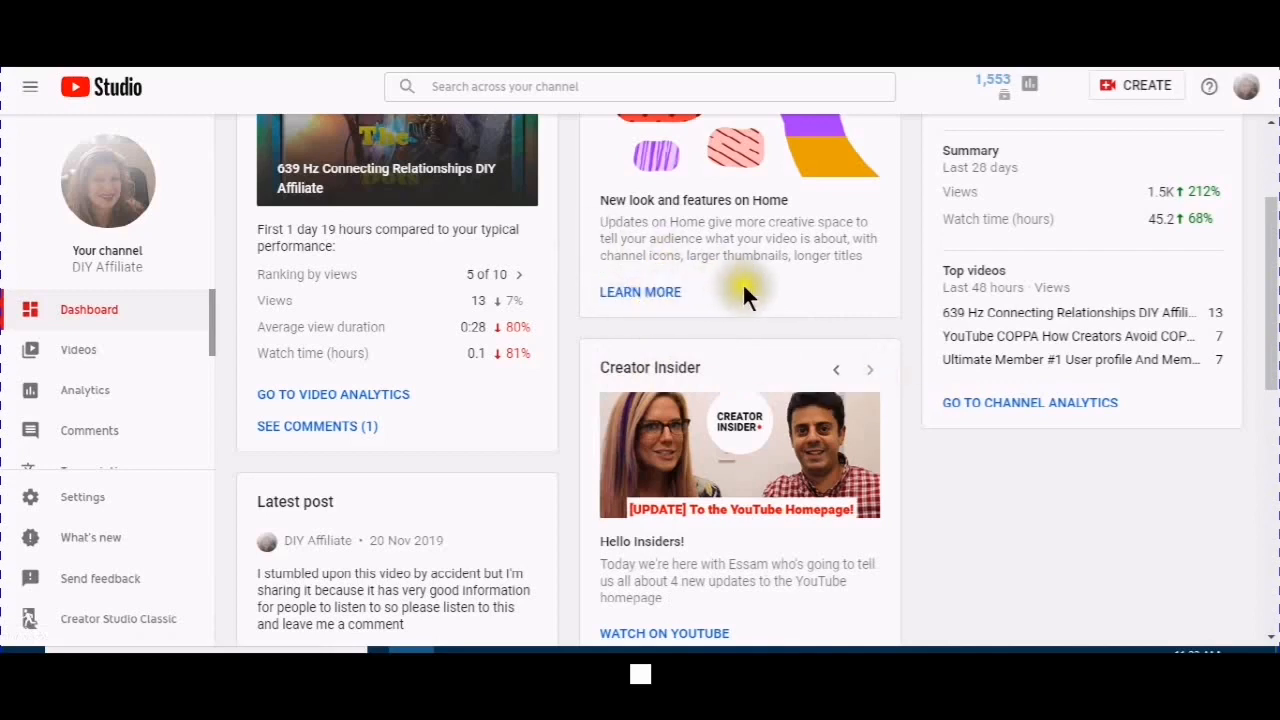
pyautogui.scroll(-3)
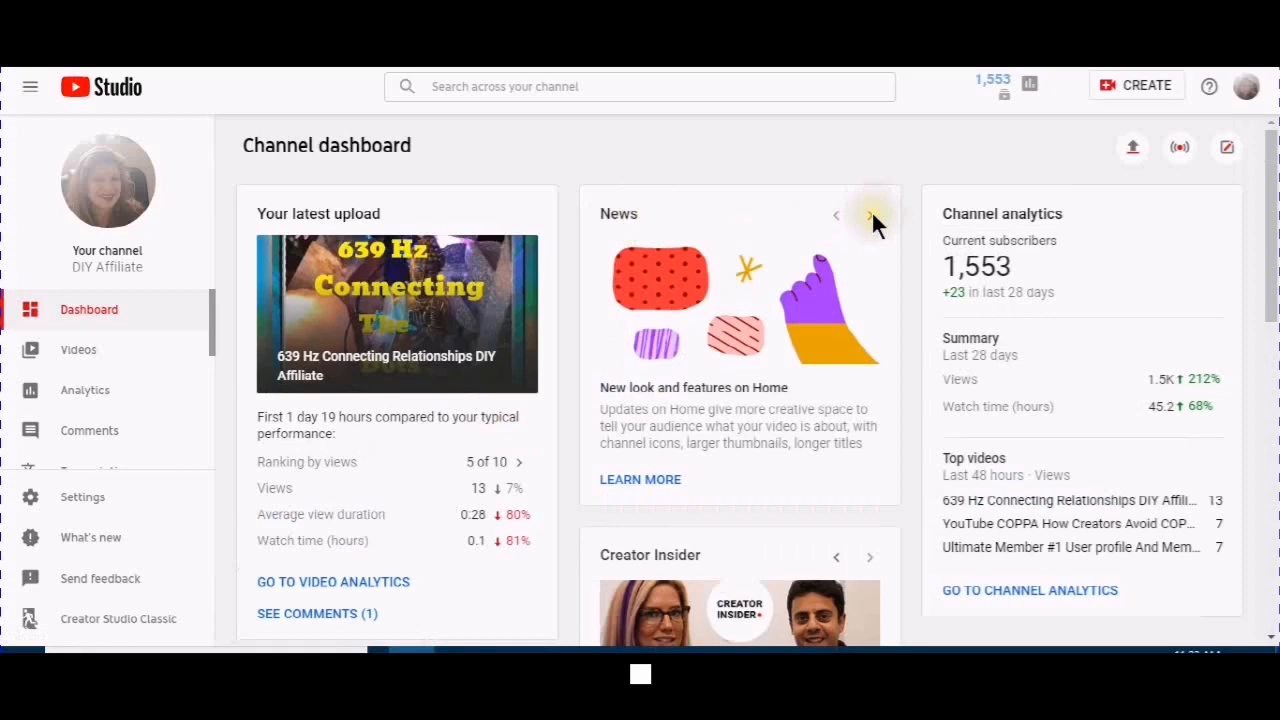
pyautogui.click(868, 216)
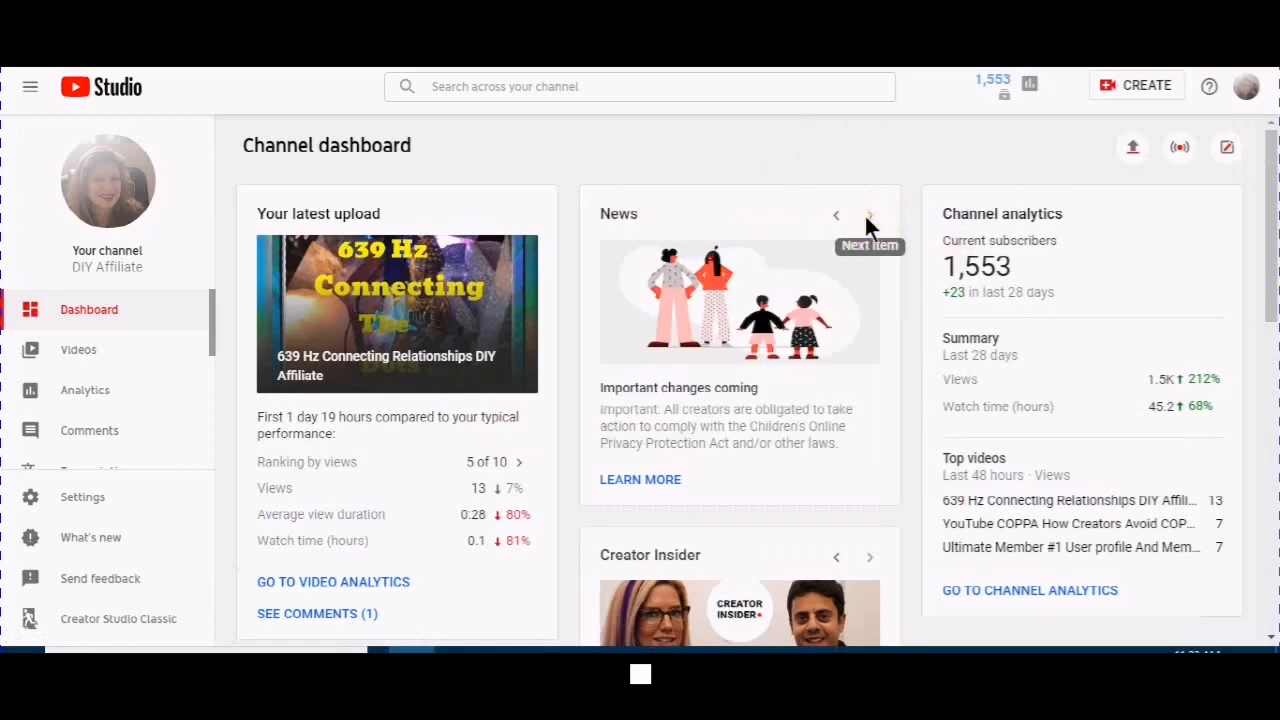
pyautogui.scroll(-3)
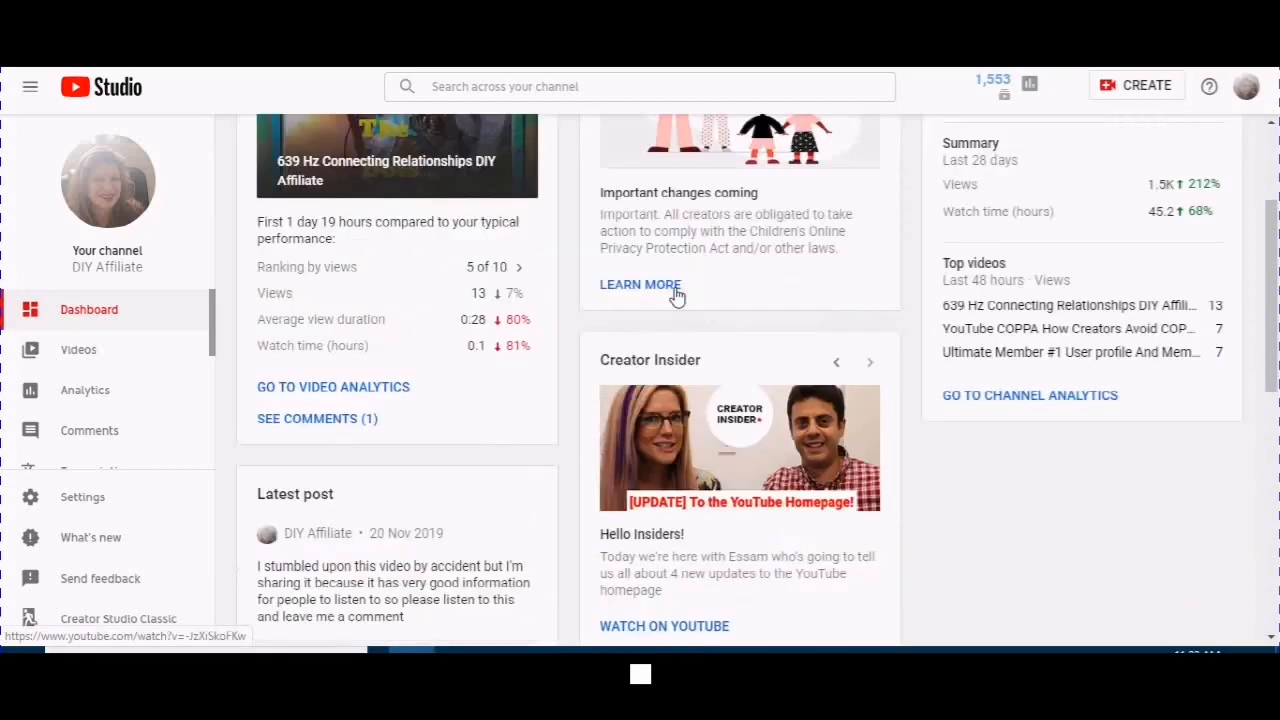
pyautogui.scroll(-3)
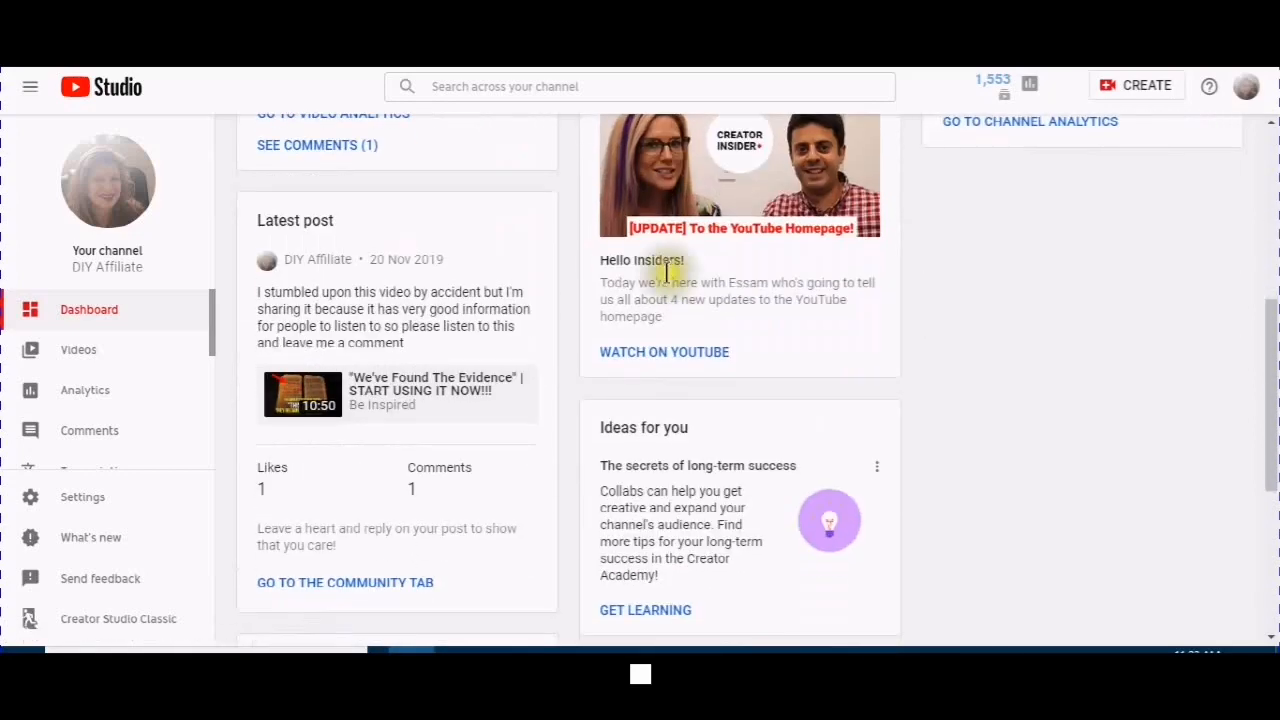
pyautogui.scroll(-3)
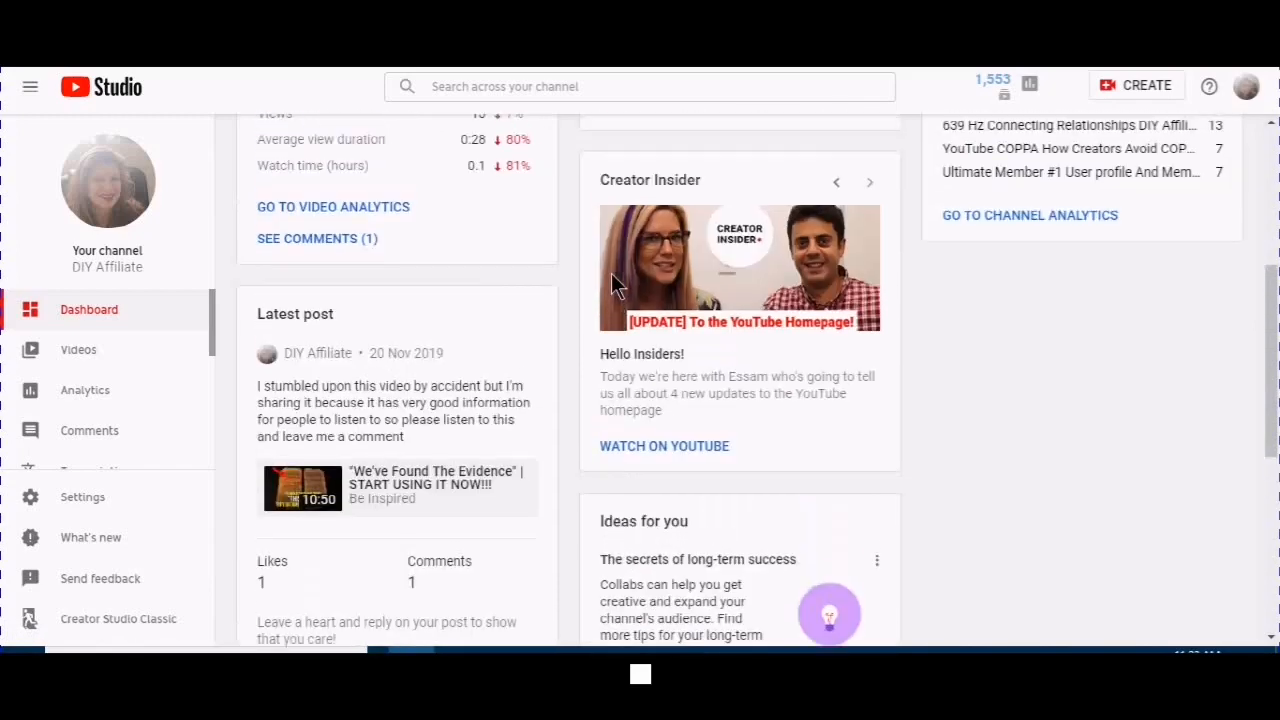
pyautogui.moveTo(300, 316)
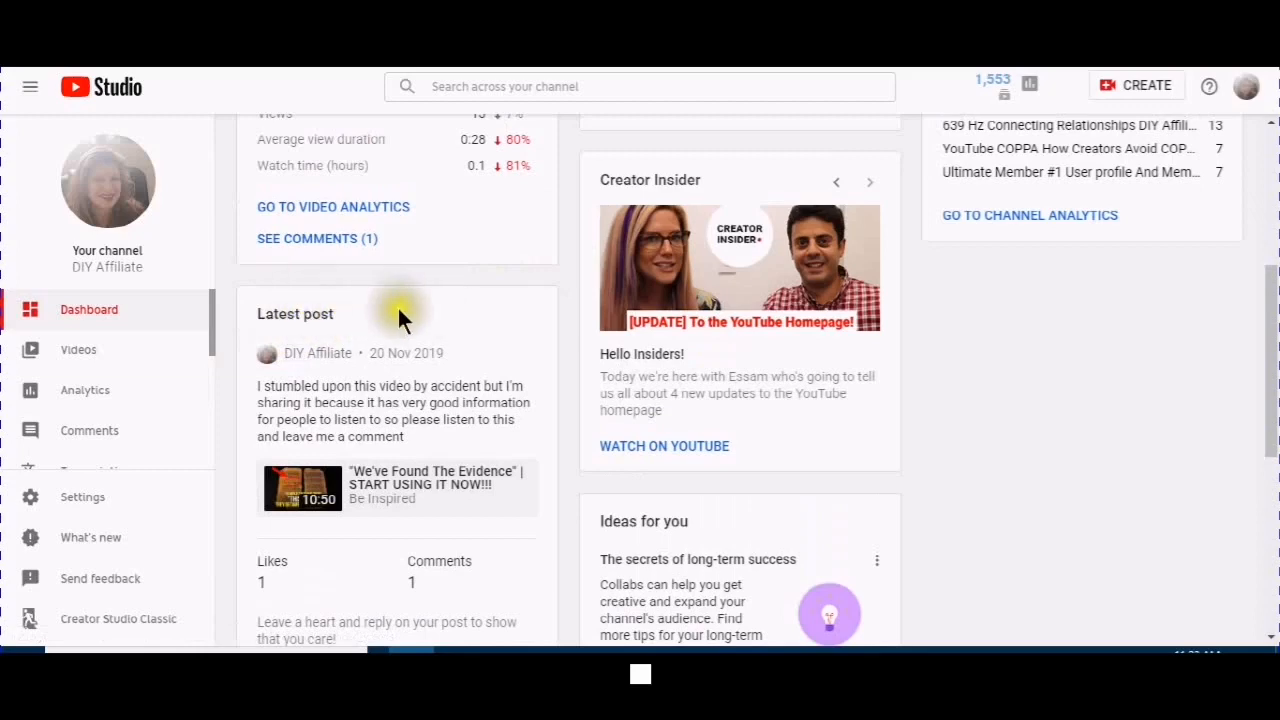
pyautogui.scroll(-3)
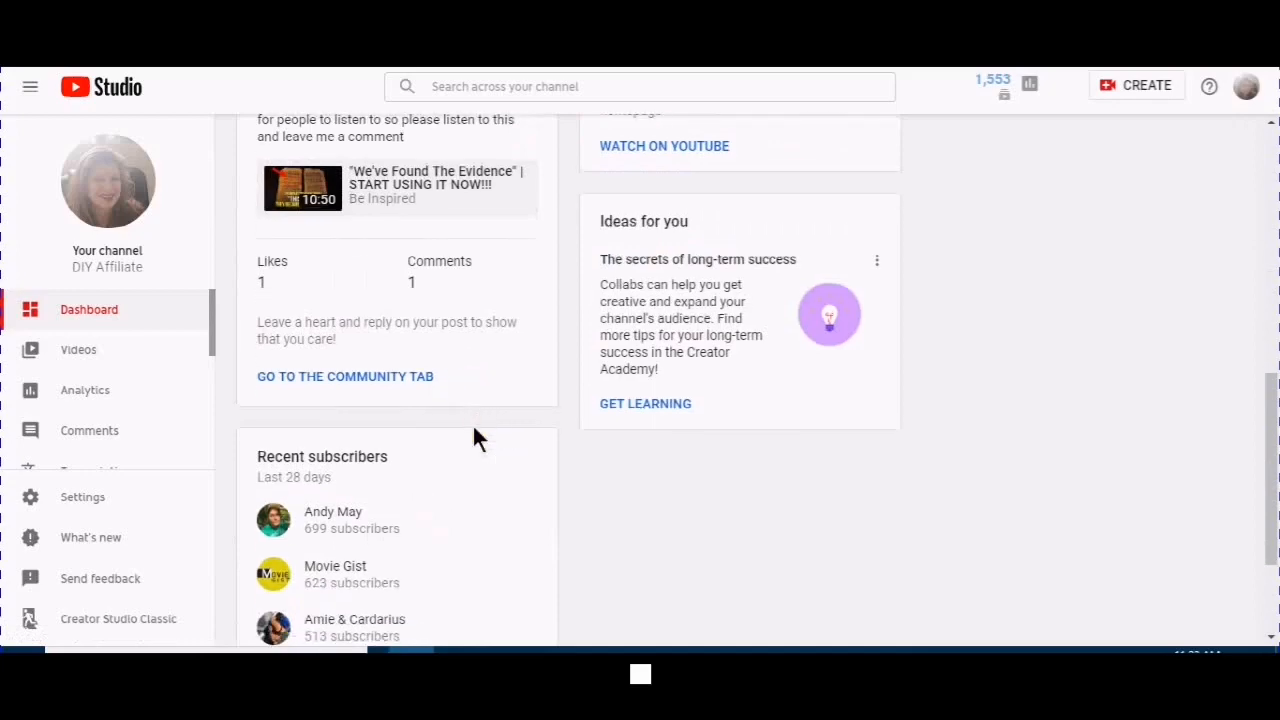
pyautogui.scroll(-3)
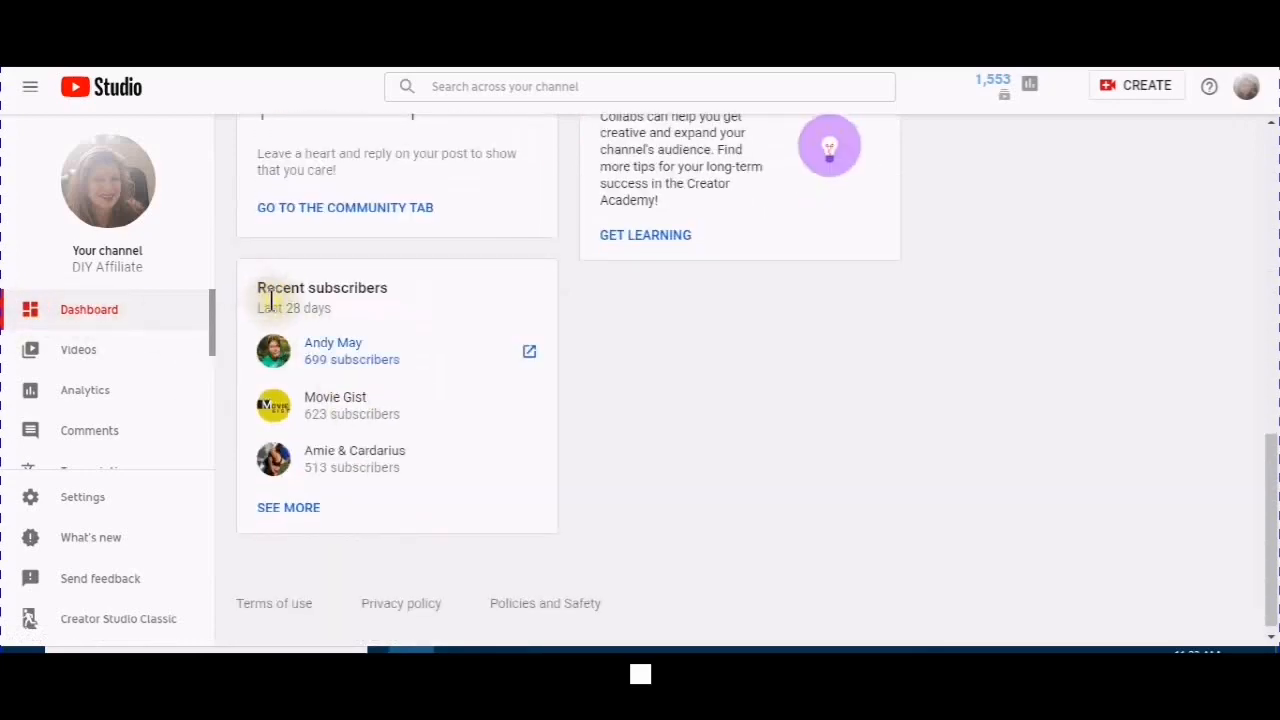
pyautogui.scroll(3)
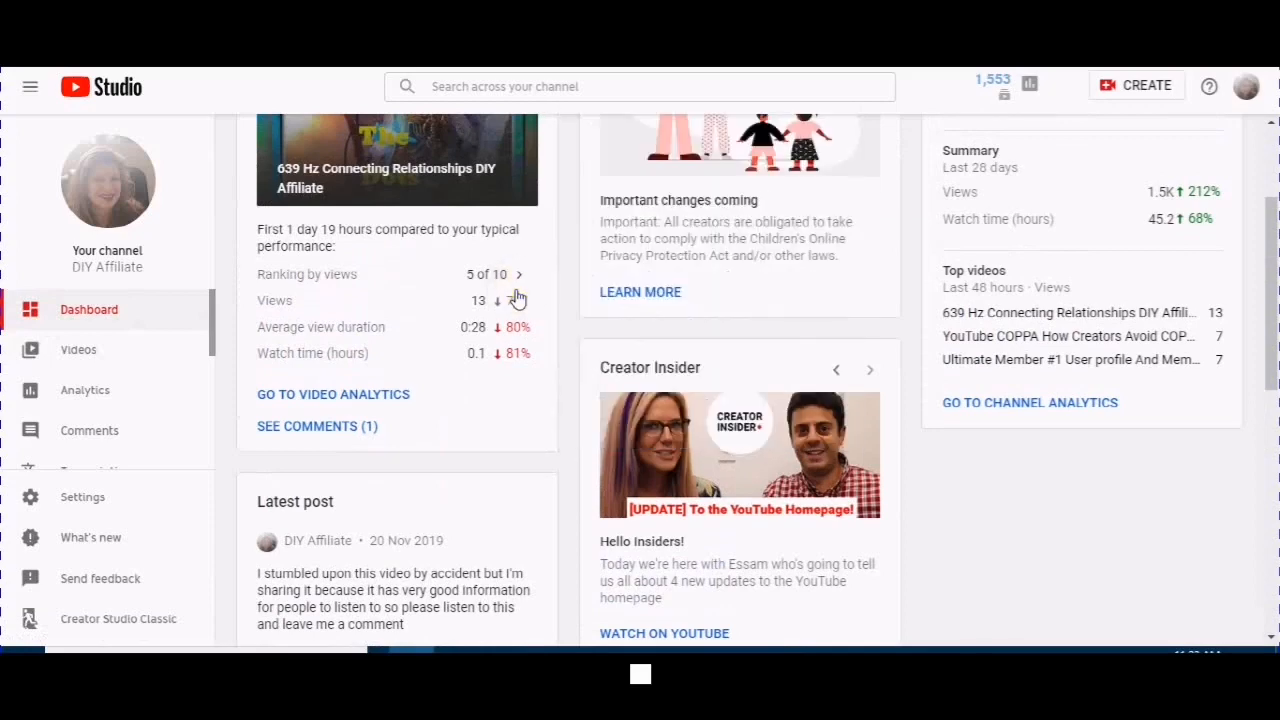
pyautogui.scroll(-3)
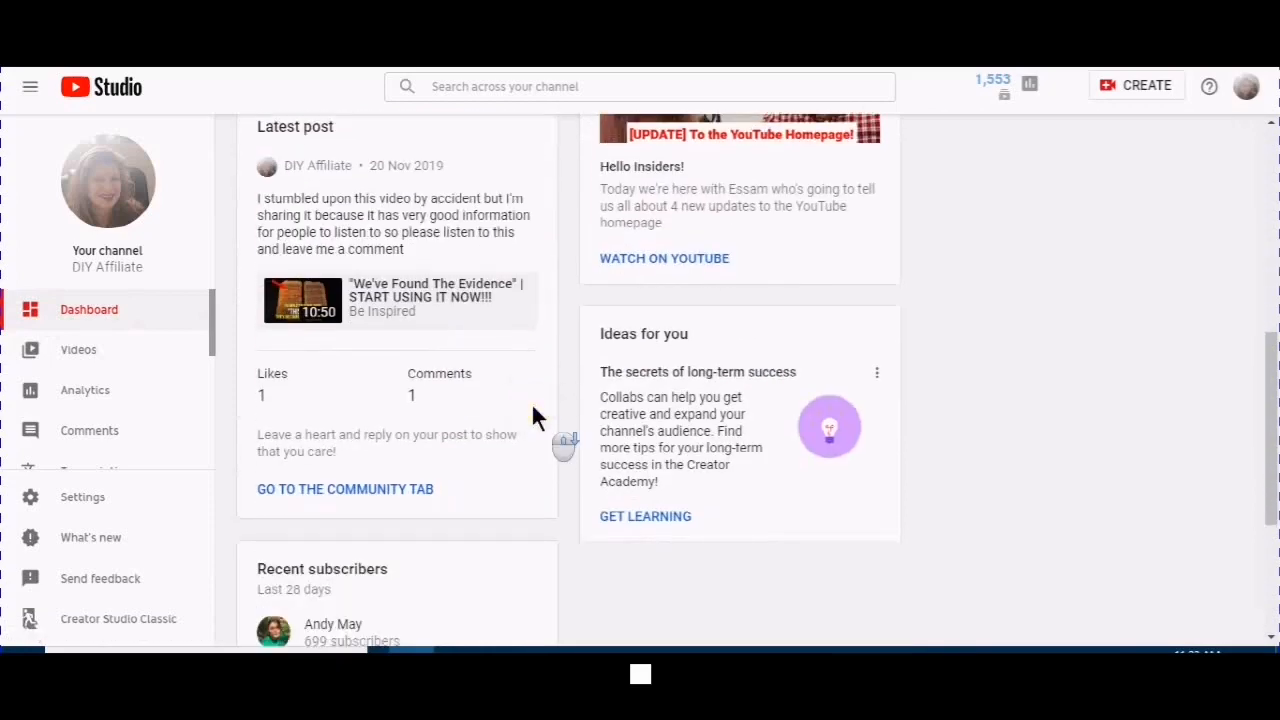
pyautogui.scroll(-3)
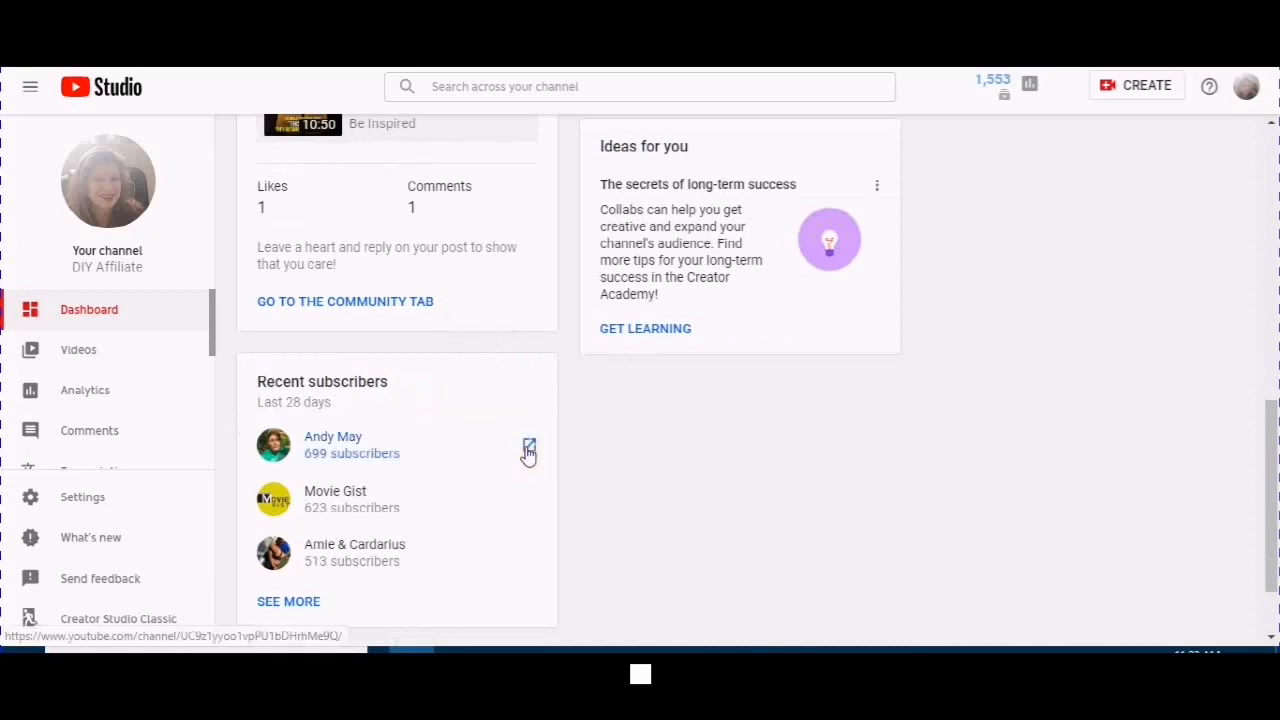
pyautogui.moveTo(680, 224)
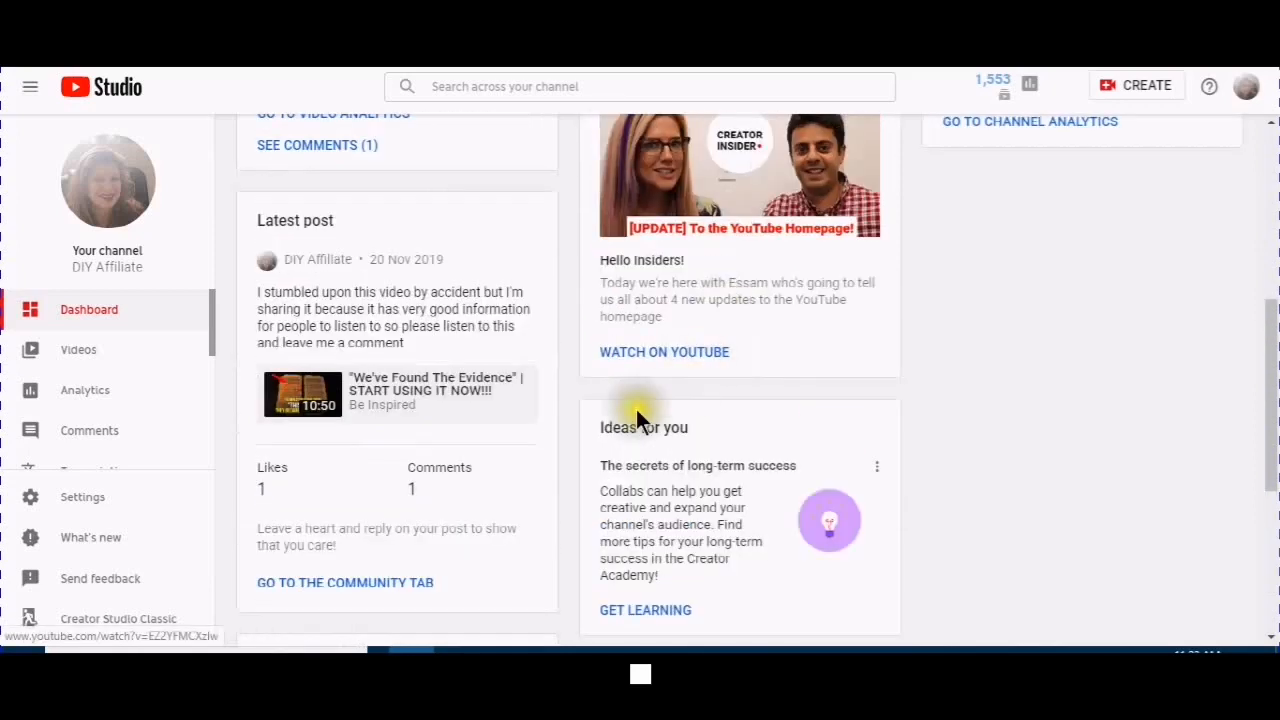
pyautogui.moveTo(664, 452)
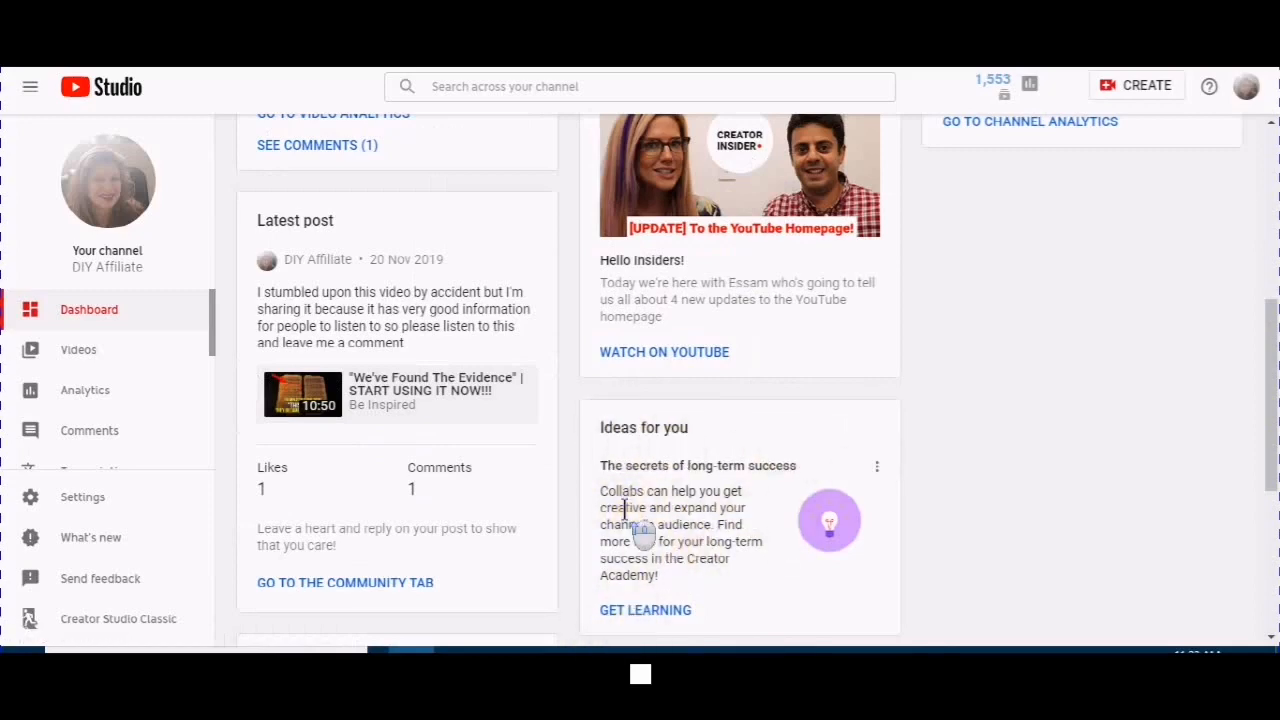
pyautogui.scroll(-3)
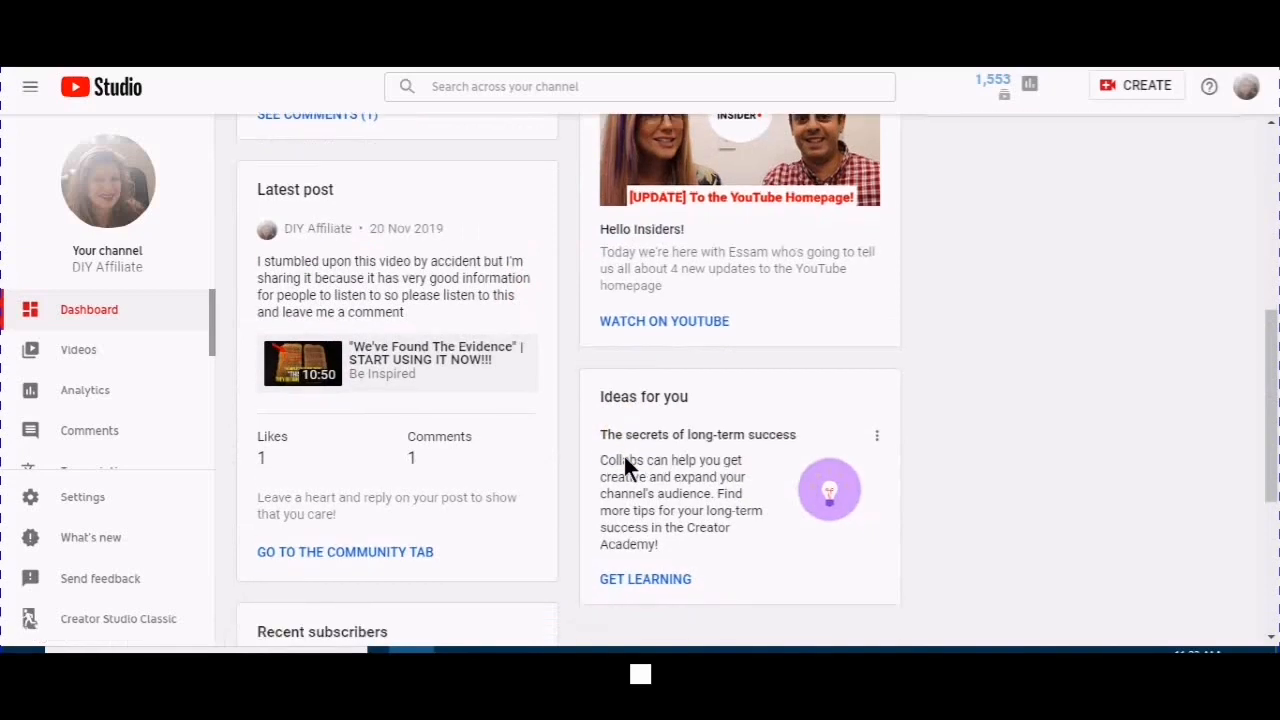
pyautogui.scroll(-3)
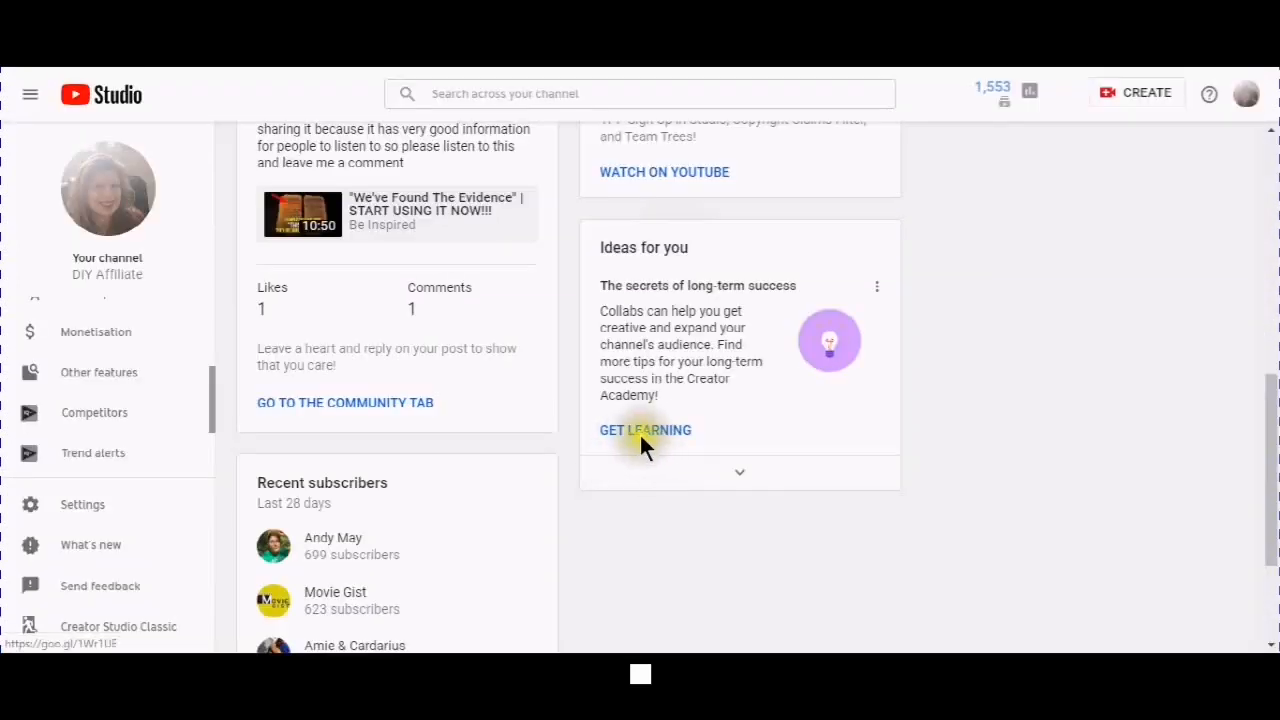
pyautogui.click(644, 430)
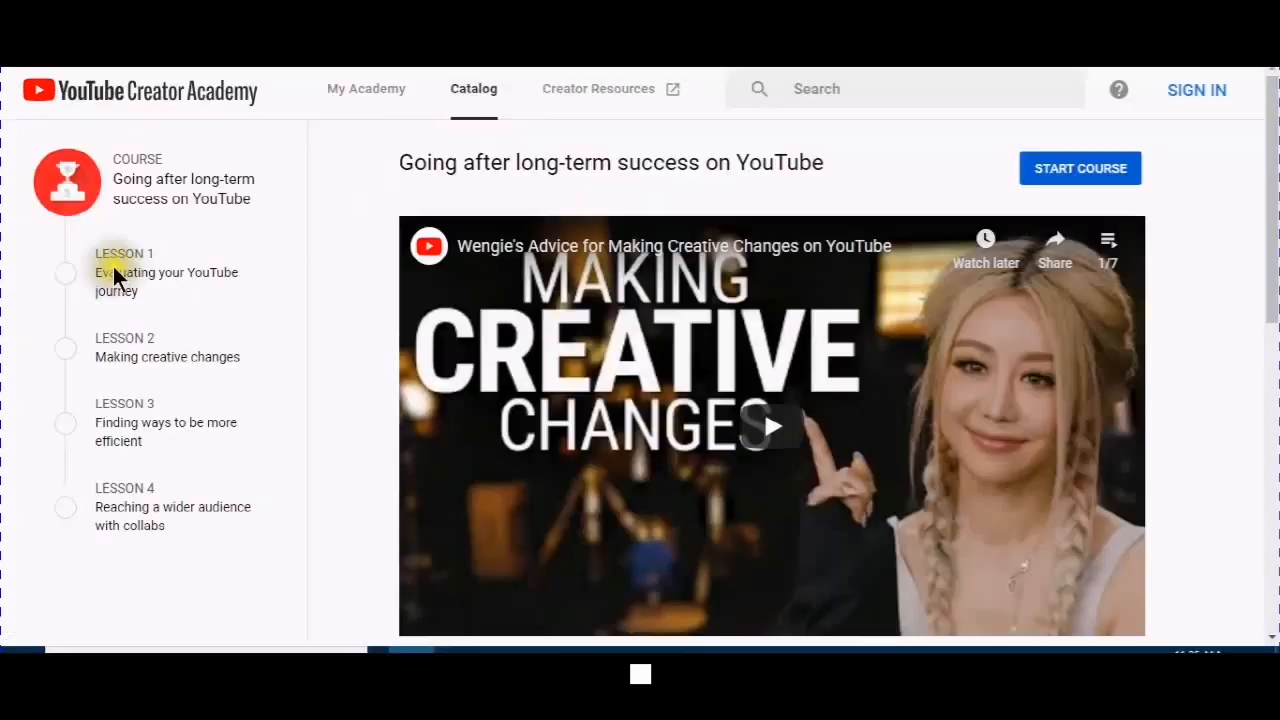
pyautogui.moveTo(136, 348)
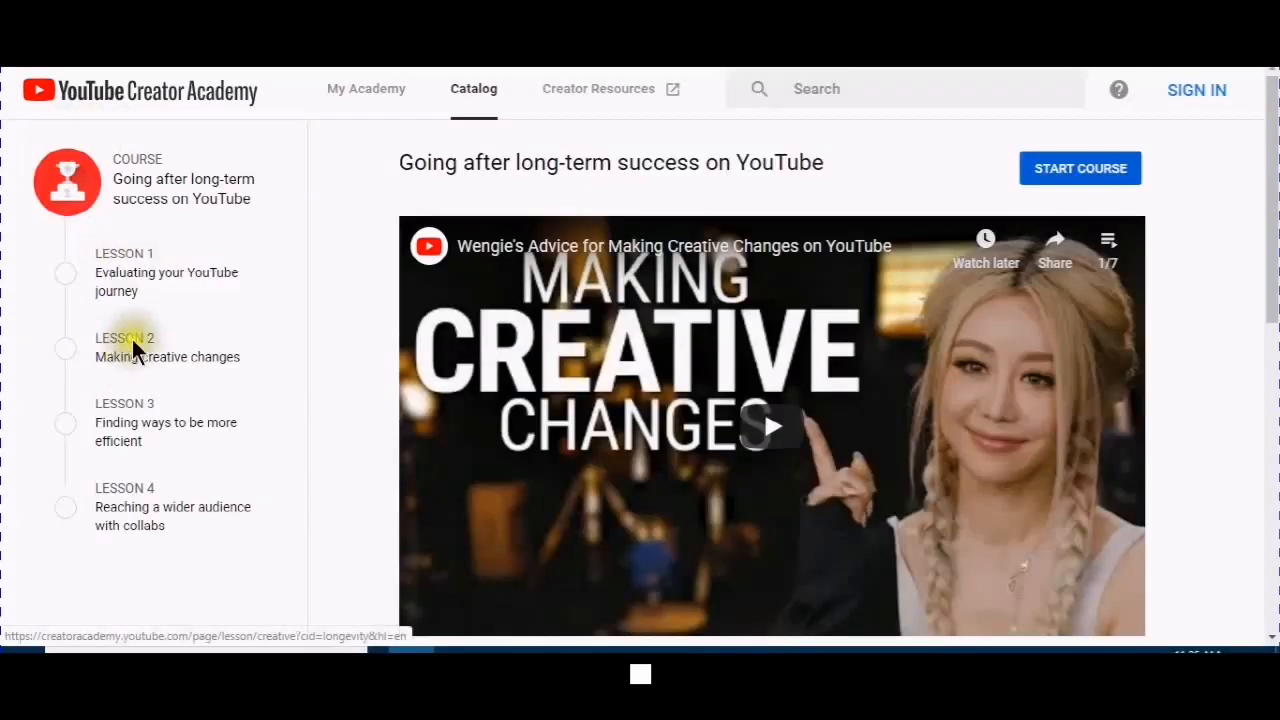
pyautogui.moveTo(112, 486)
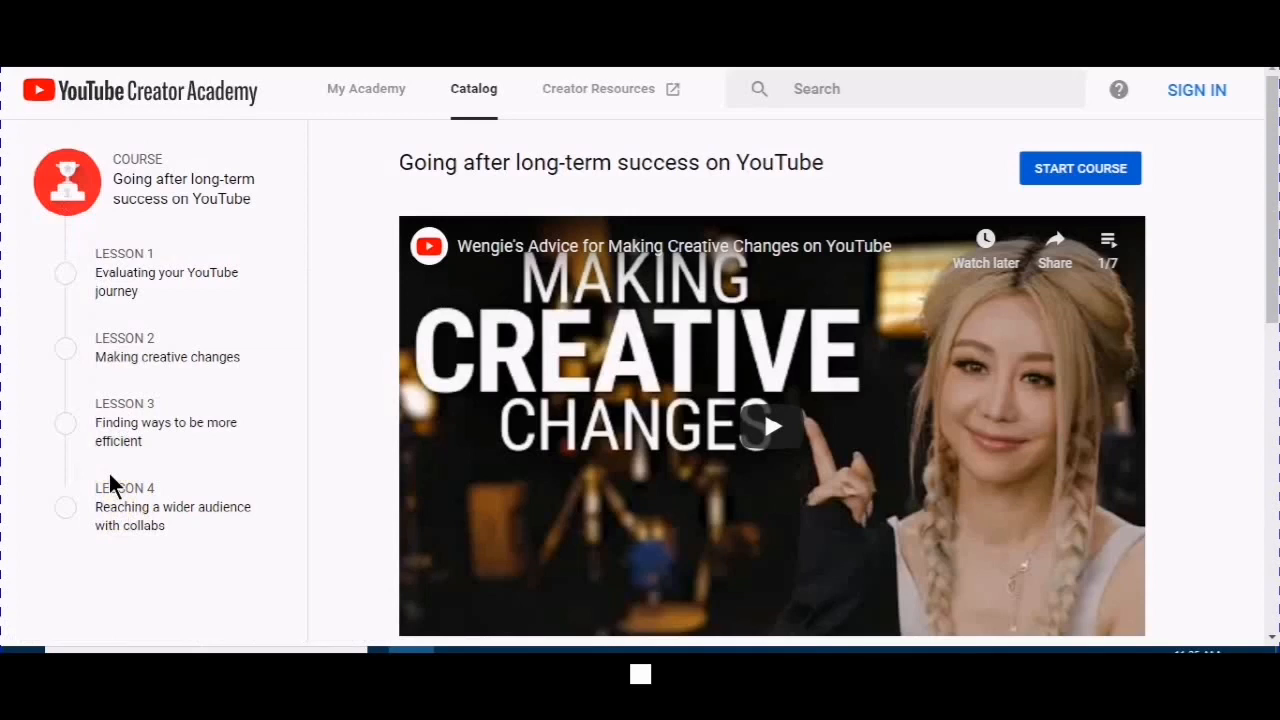
pyautogui.moveTo(142, 104)
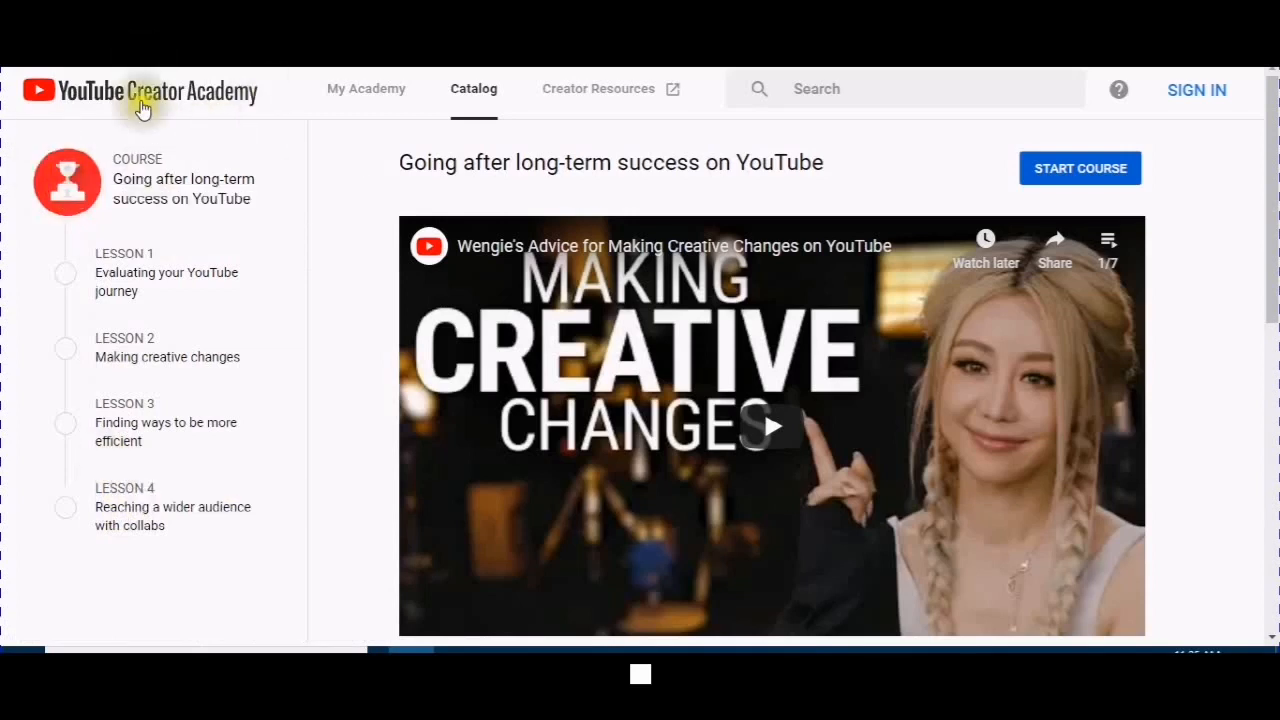
pyautogui.moveTo(178, 120)
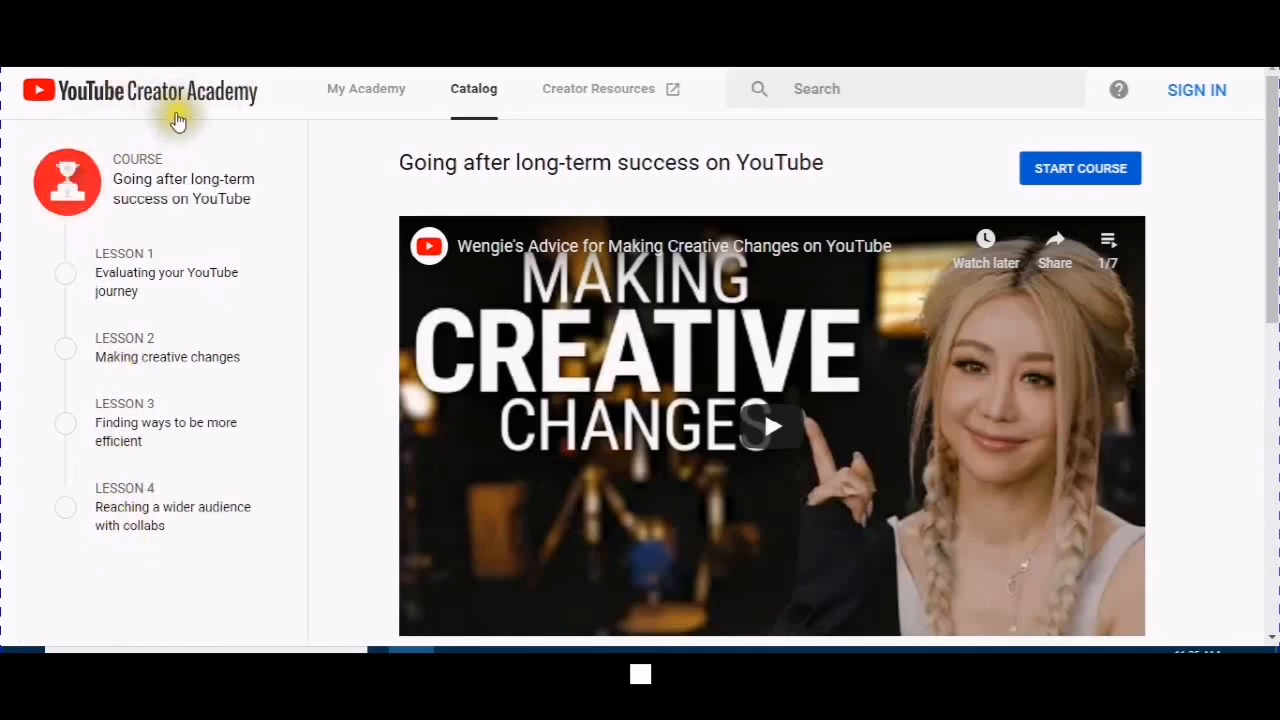
pyautogui.moveTo(338, 88)
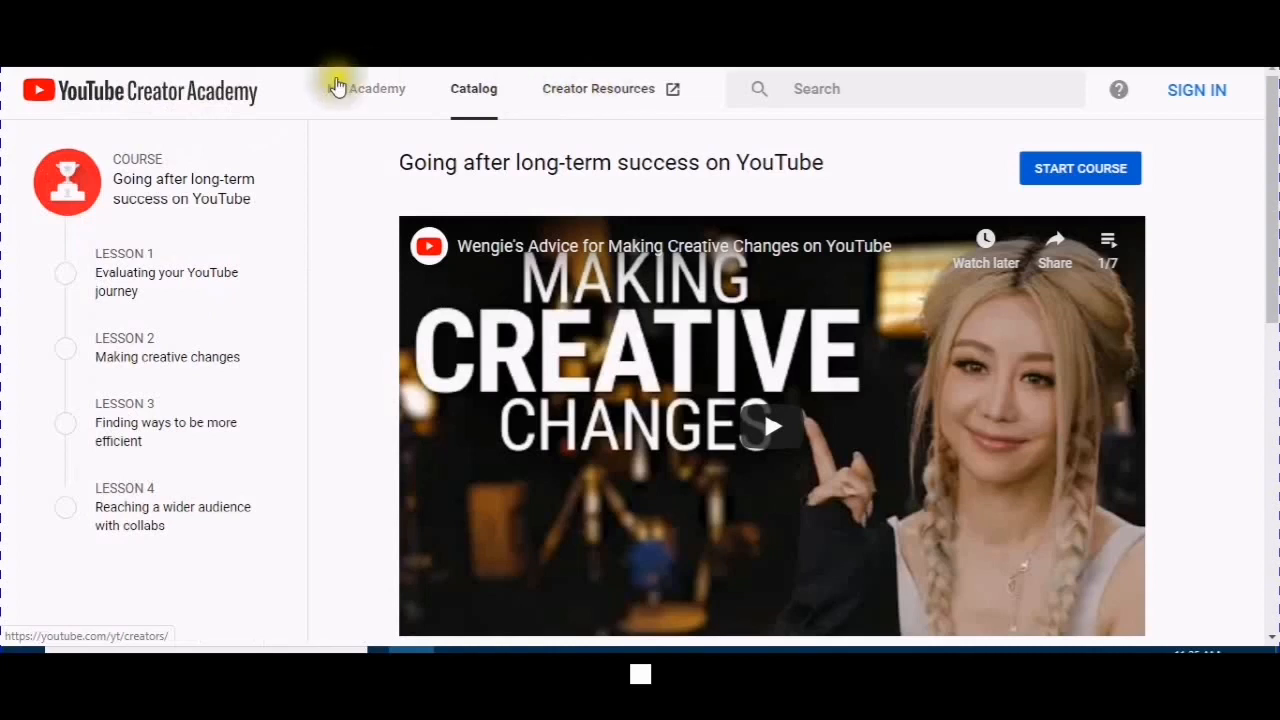
pyautogui.moveTo(620, 104)
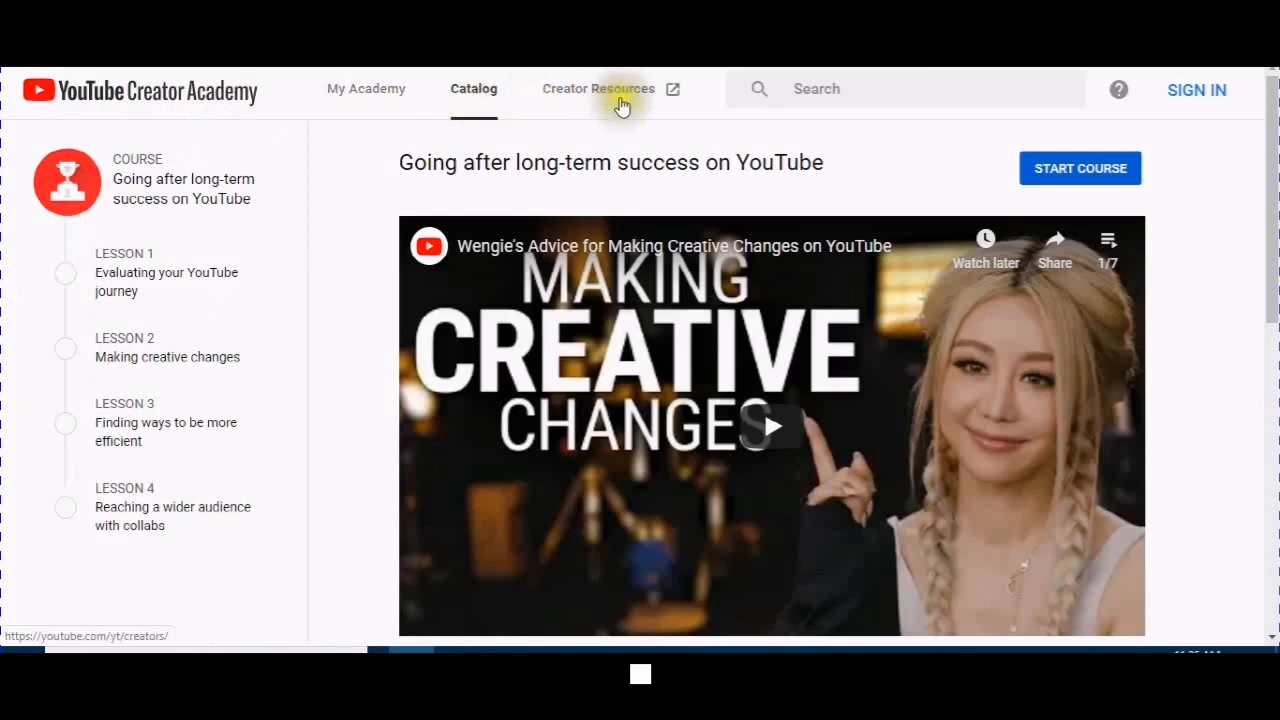
pyautogui.click(598, 88)
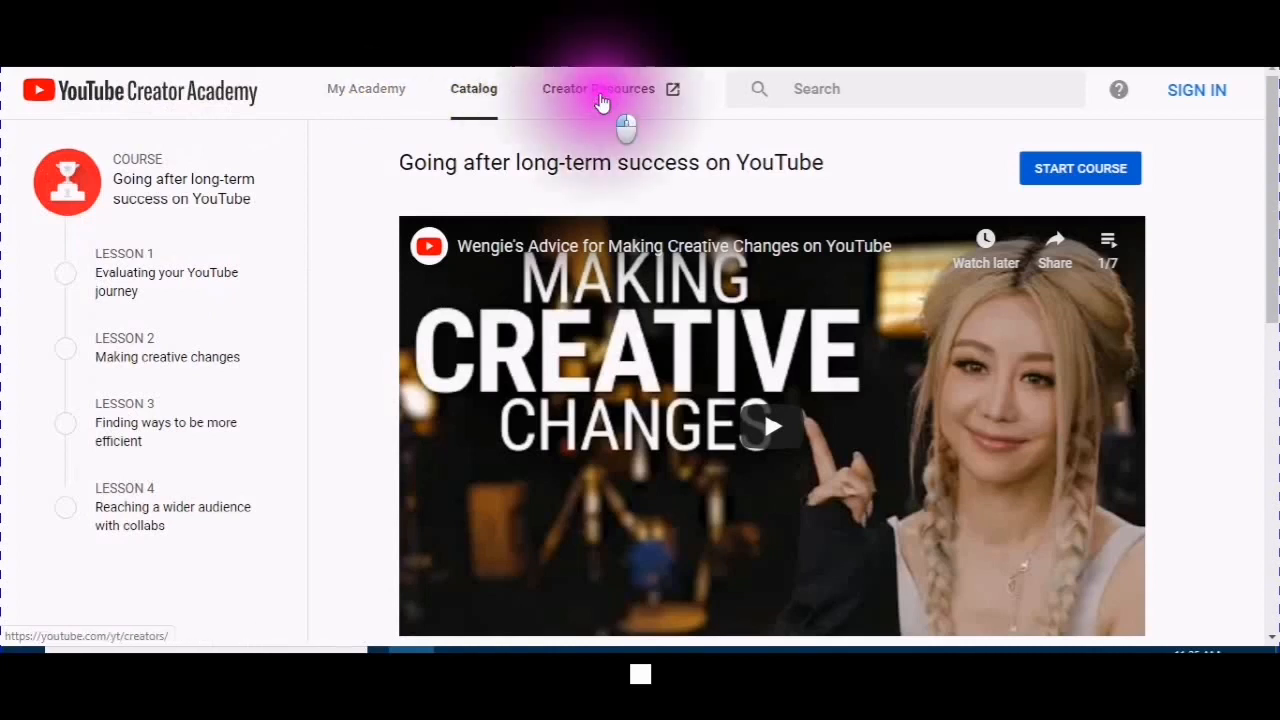
# Go to the YouTube Creators site via Creator Resources, landing on its Welcome page
pyautogui.click(600, 88)
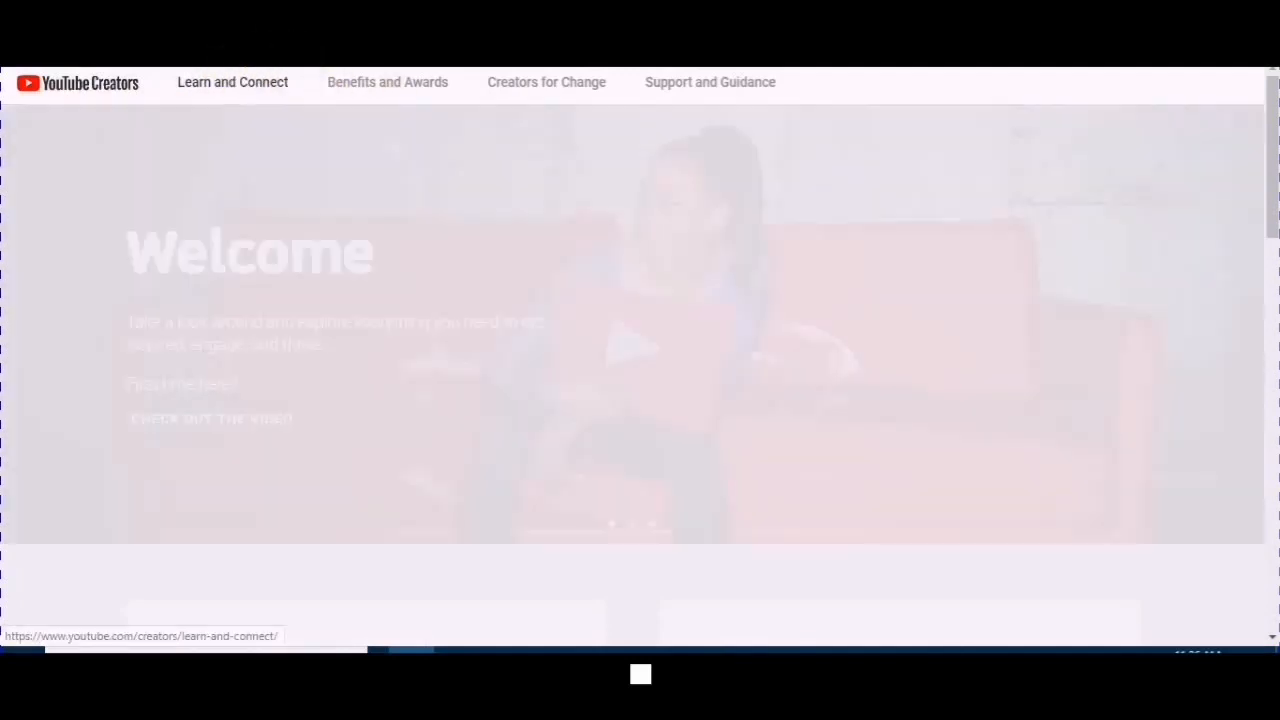
pyautogui.moveTo(128, 164)
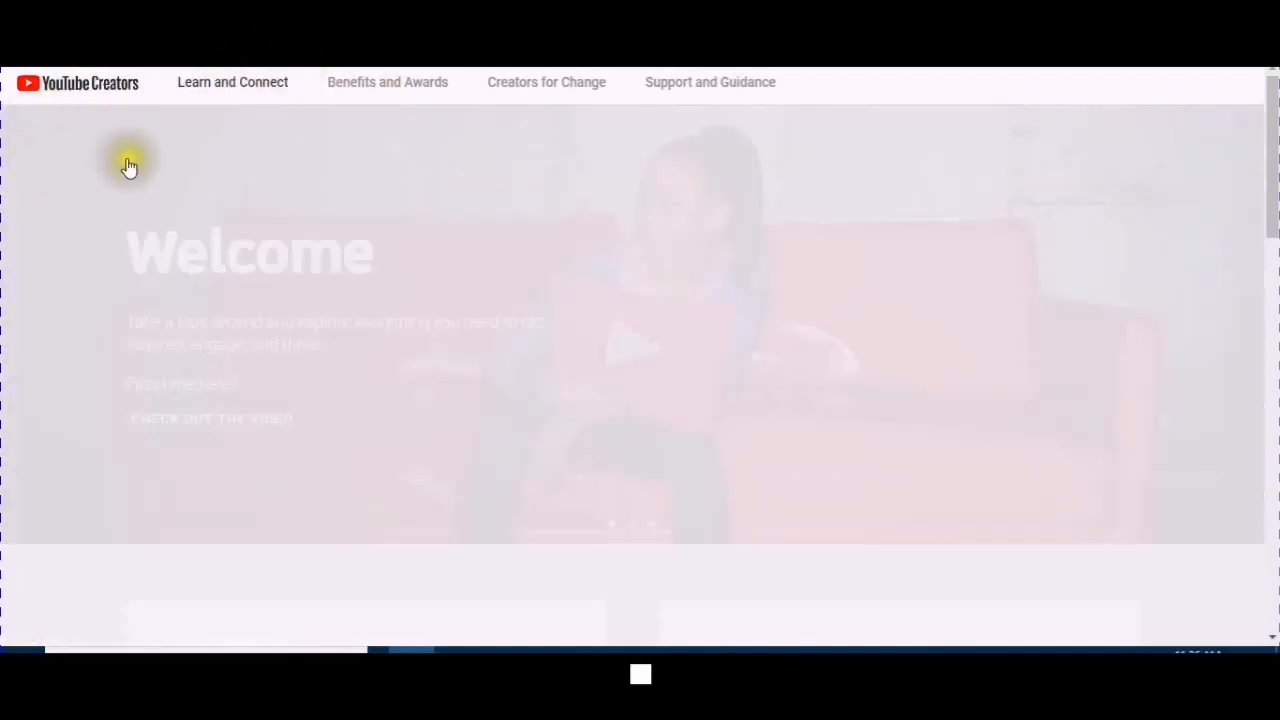
pyautogui.moveTo(416, 210)
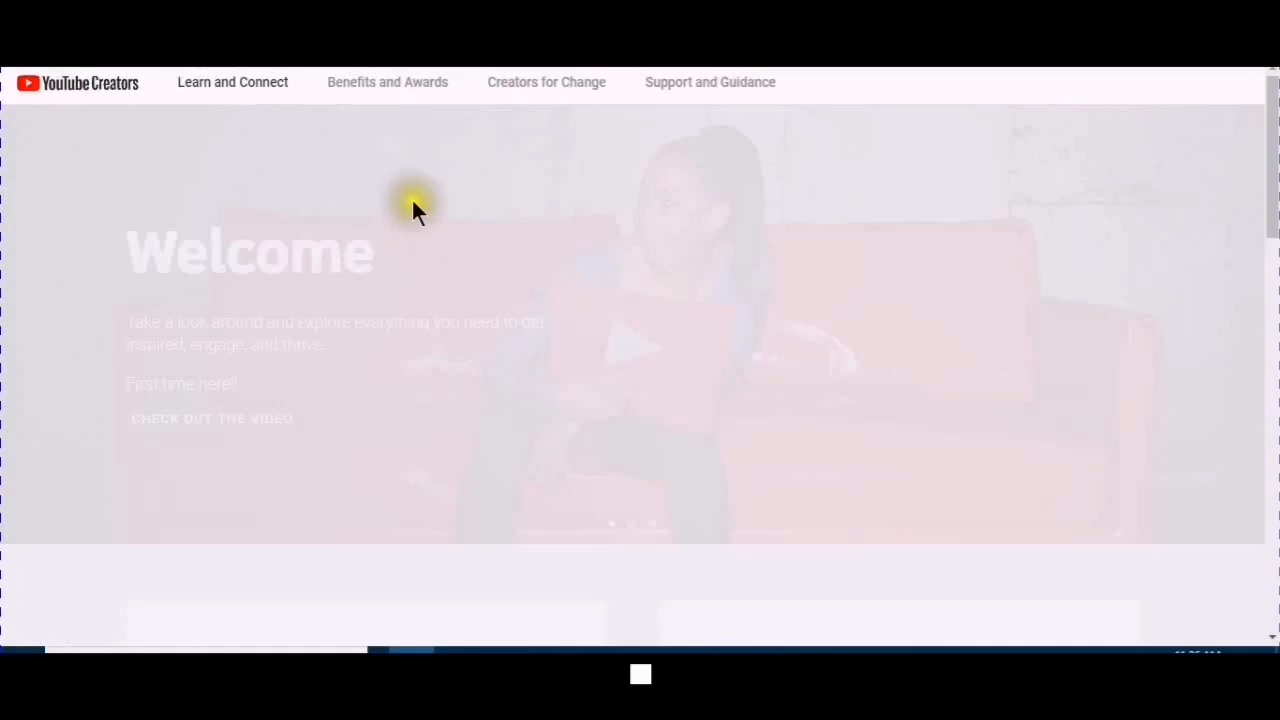
pyautogui.moveTo(536, 236)
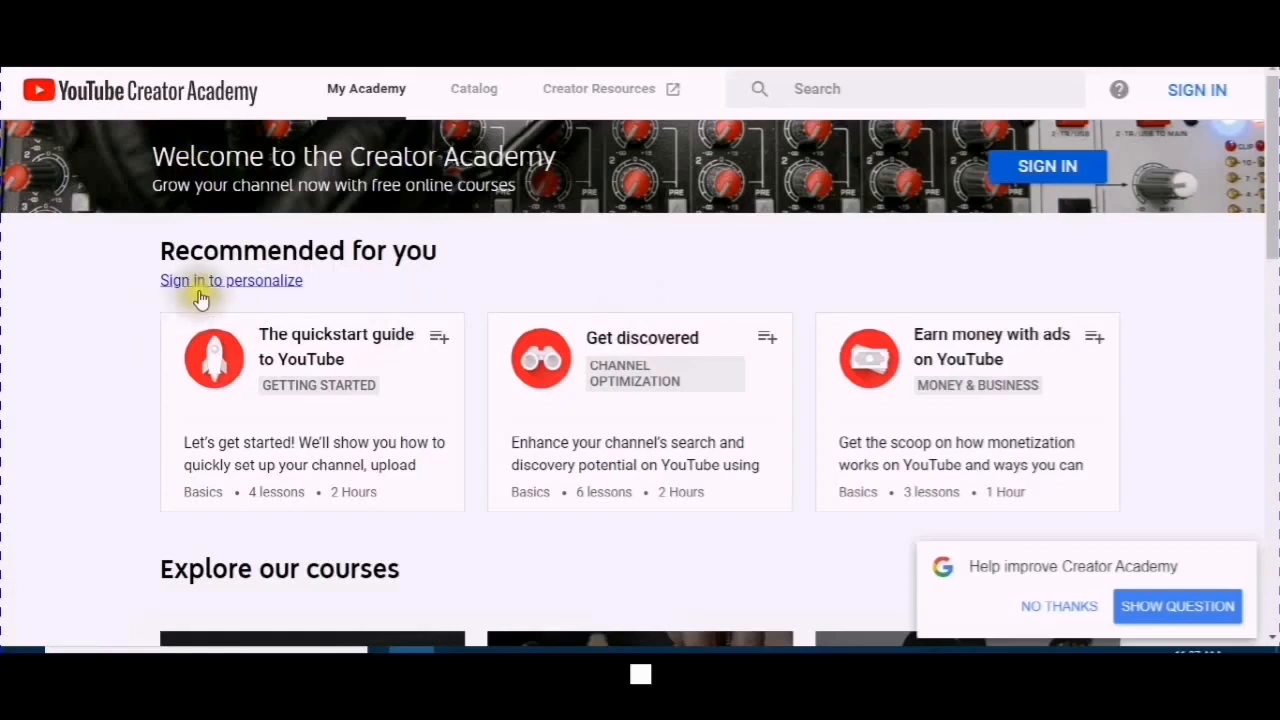
pyautogui.moveTo(232, 280)
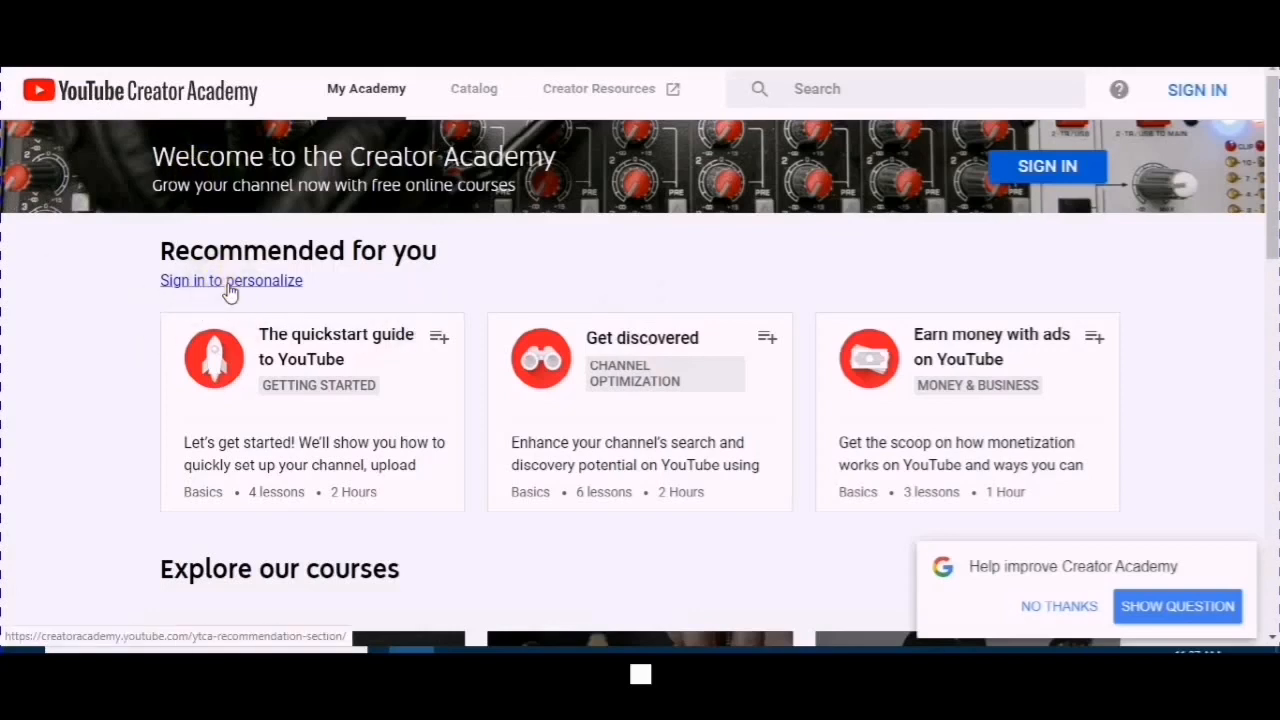
# Sign in to personalize My Academy and browse Keep going, Recommended and Explore our courses
pyautogui.click(232, 280)
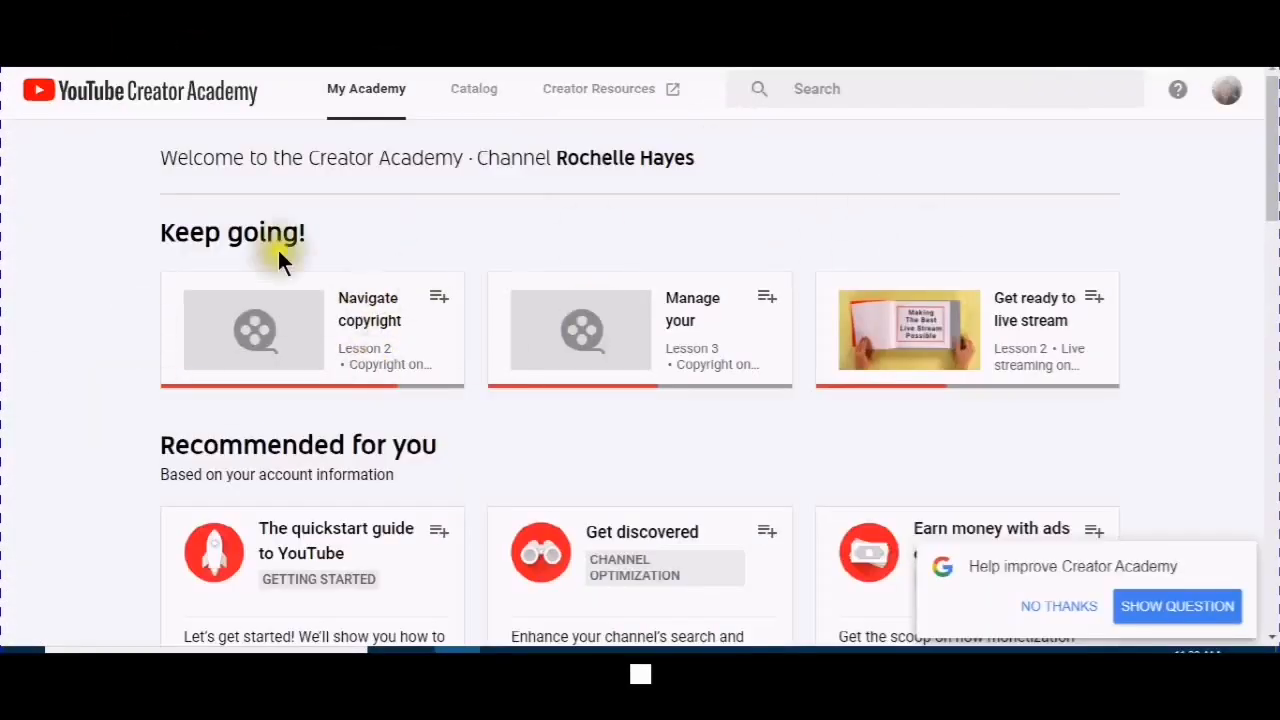
pyautogui.moveTo(500, 444)
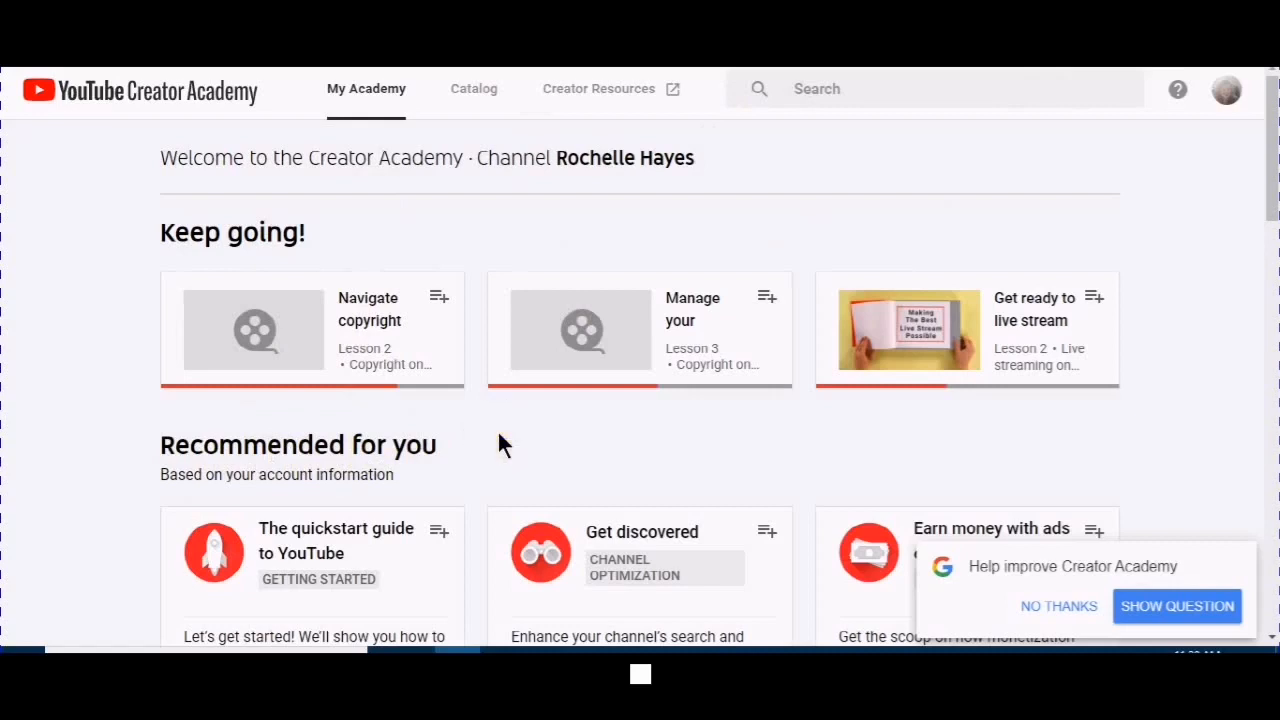
pyautogui.moveTo(378, 328)
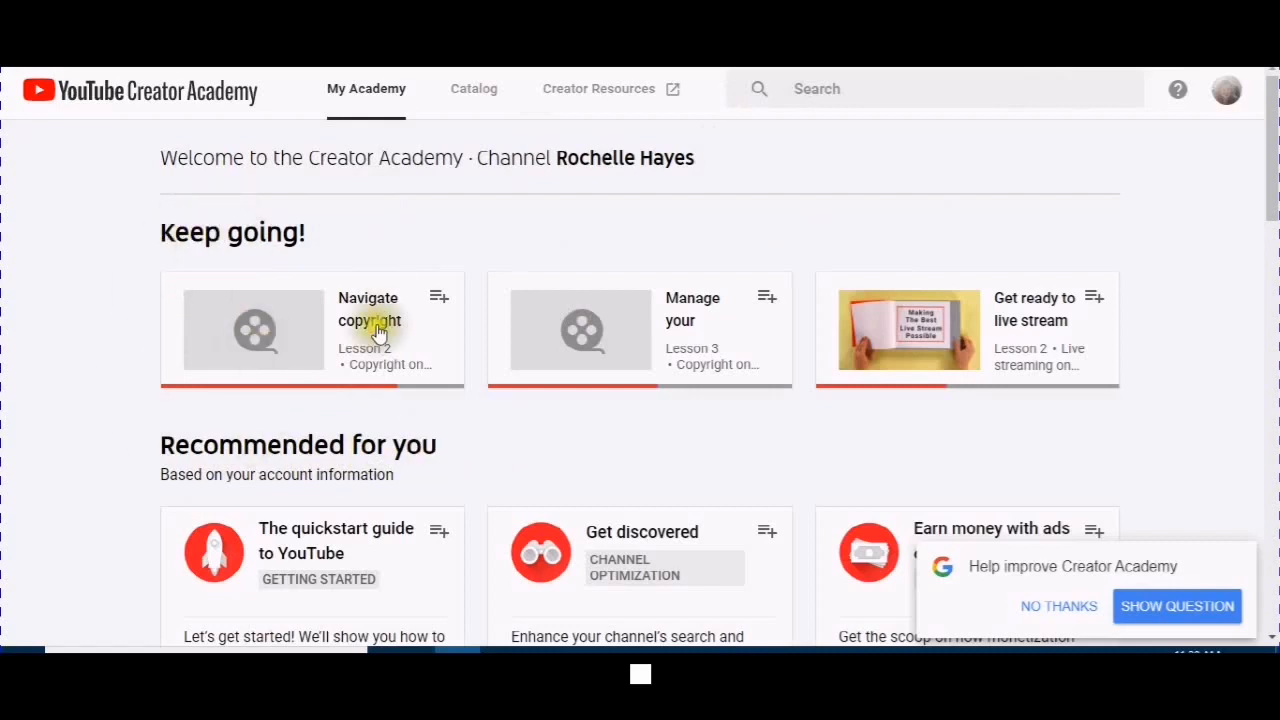
pyautogui.moveTo(428, 418)
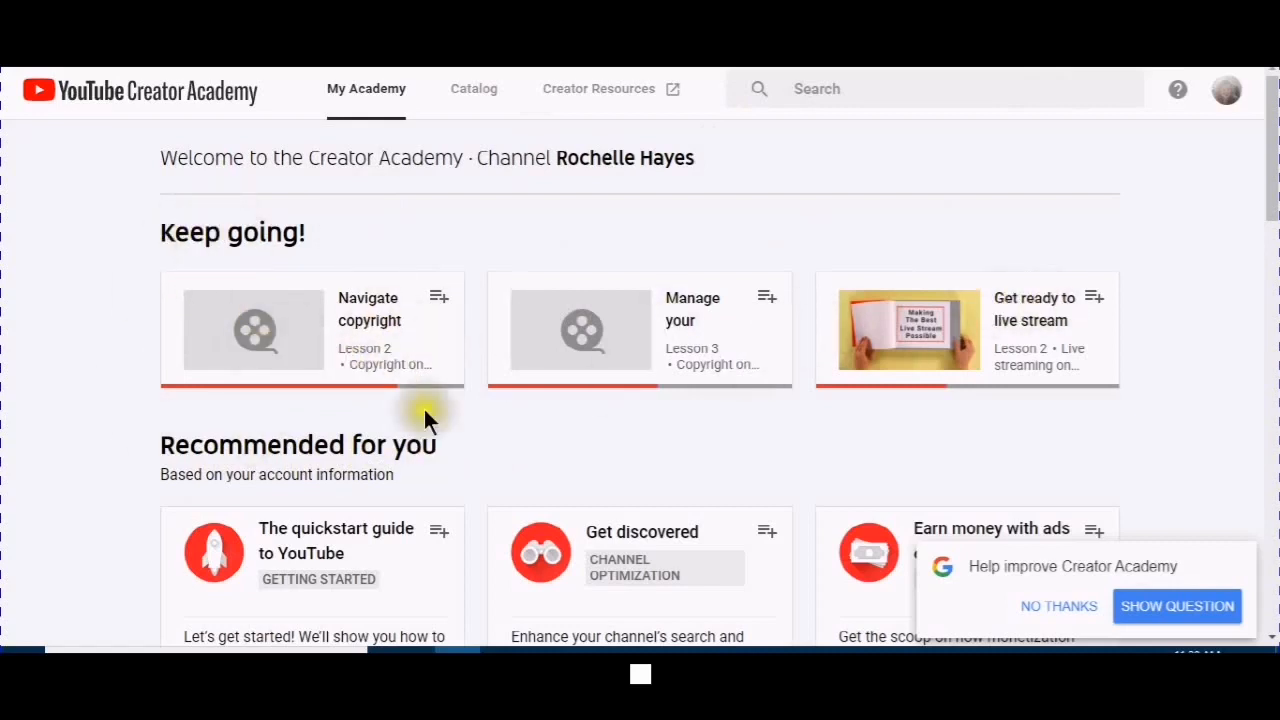
pyautogui.scroll(-3)
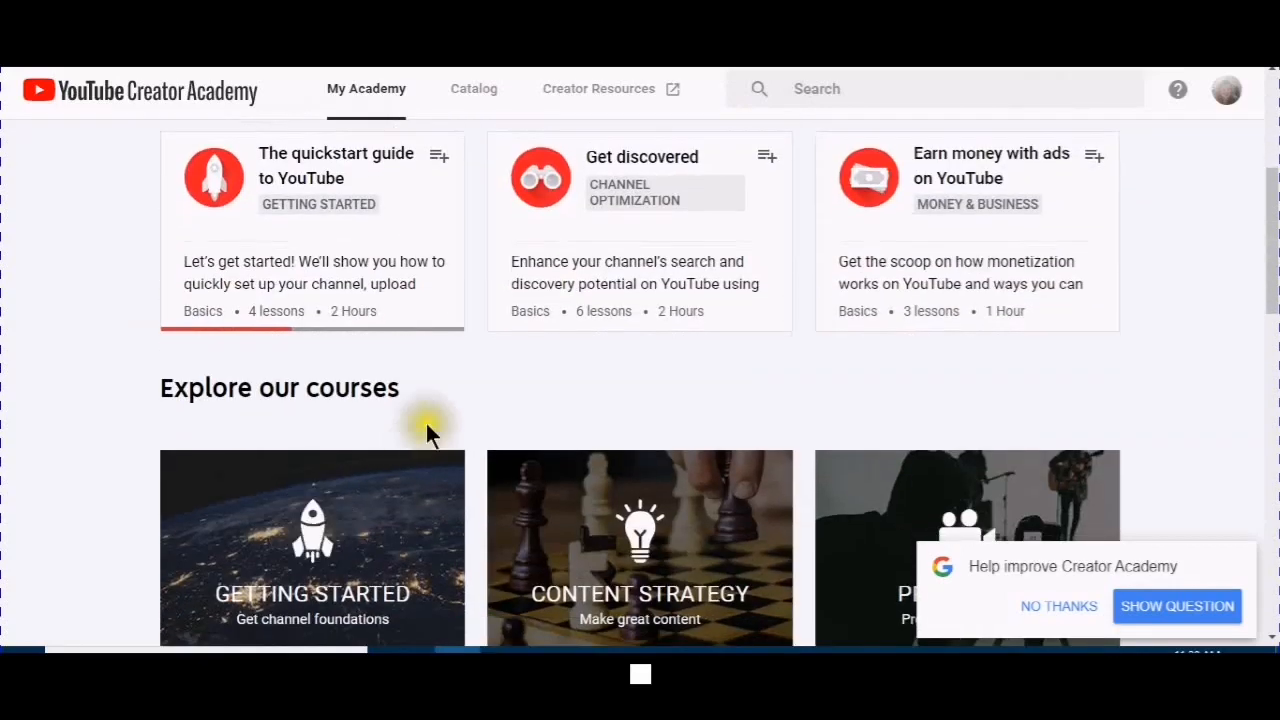
pyautogui.scroll(-3)
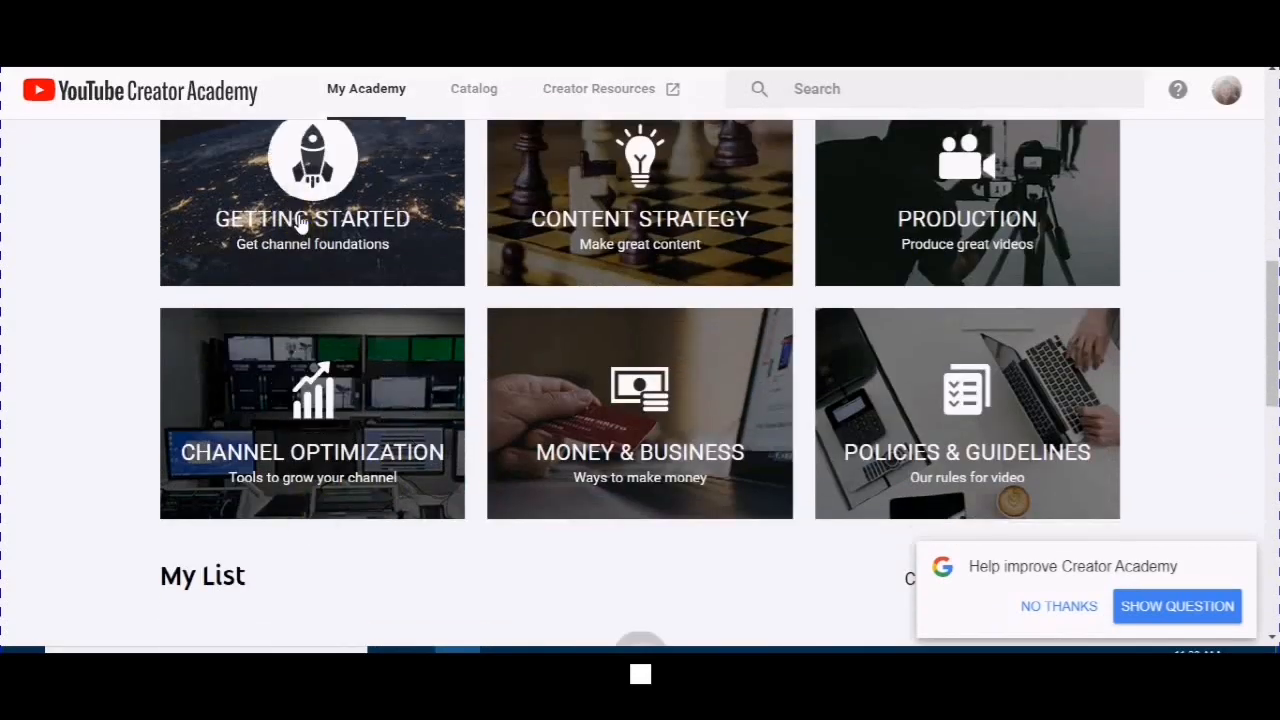
pyautogui.moveTo(650, 232)
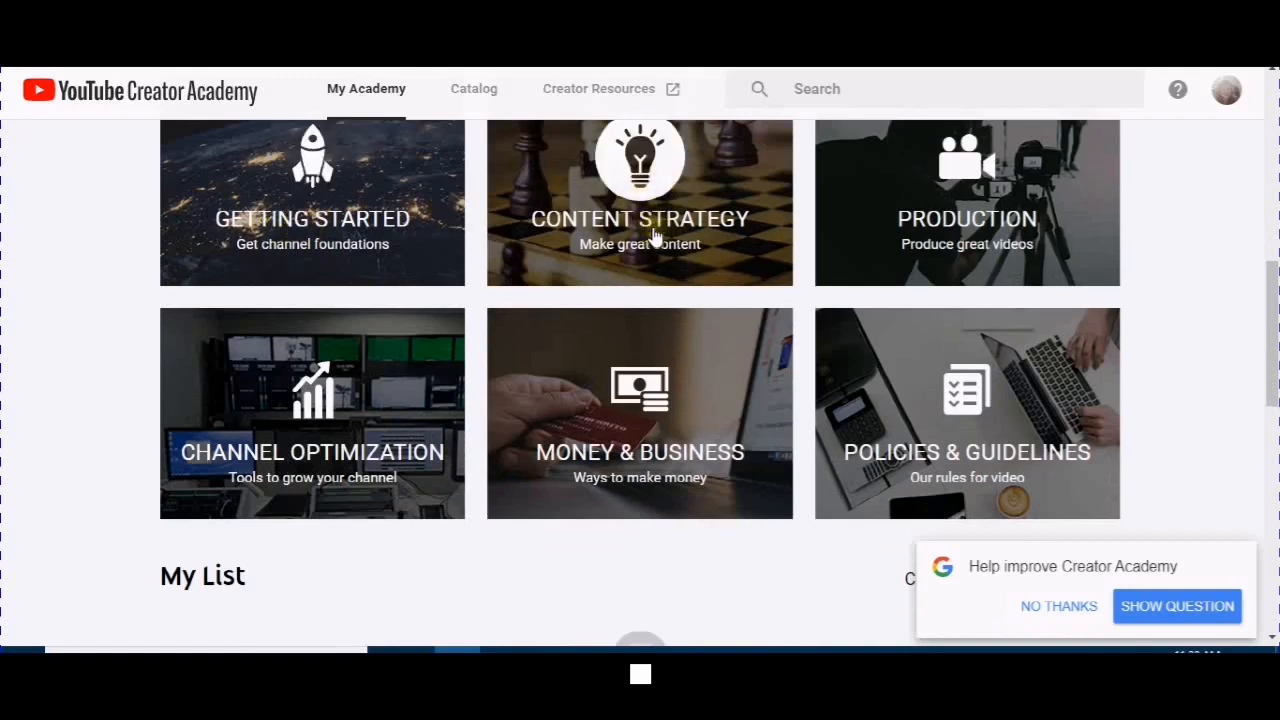
pyautogui.moveTo(300, 508)
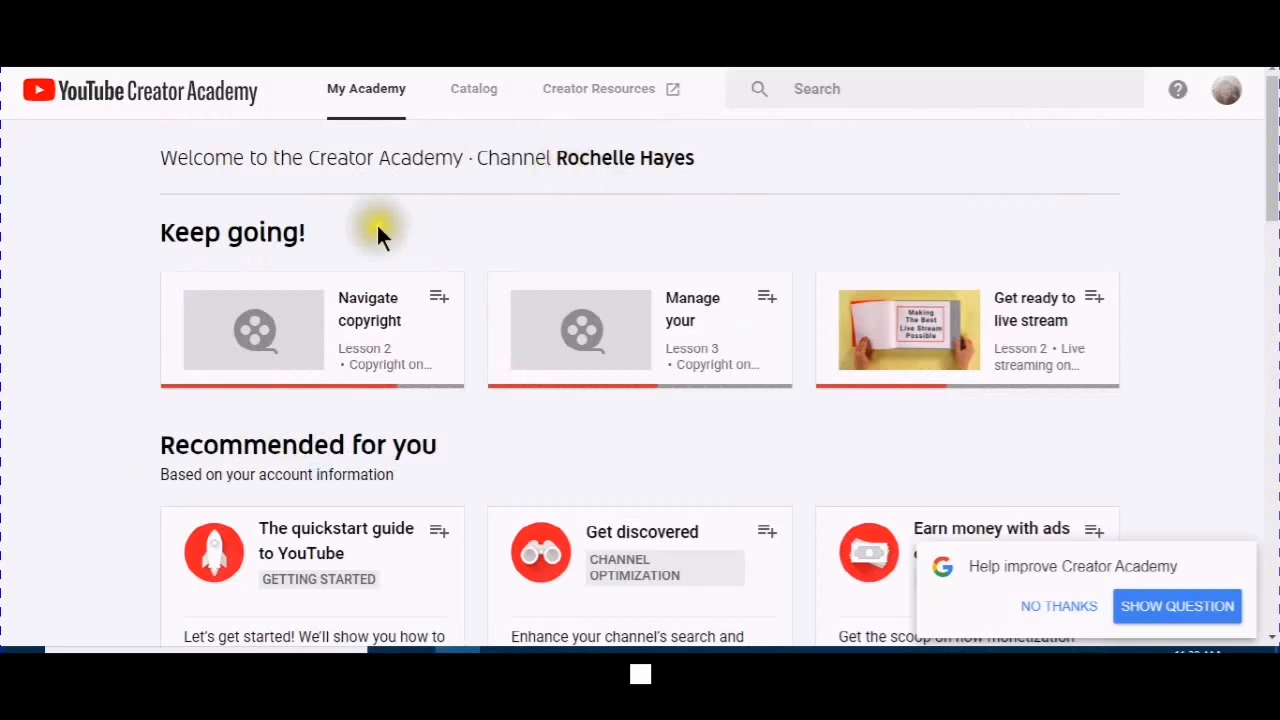
pyautogui.moveTo(838, 156)
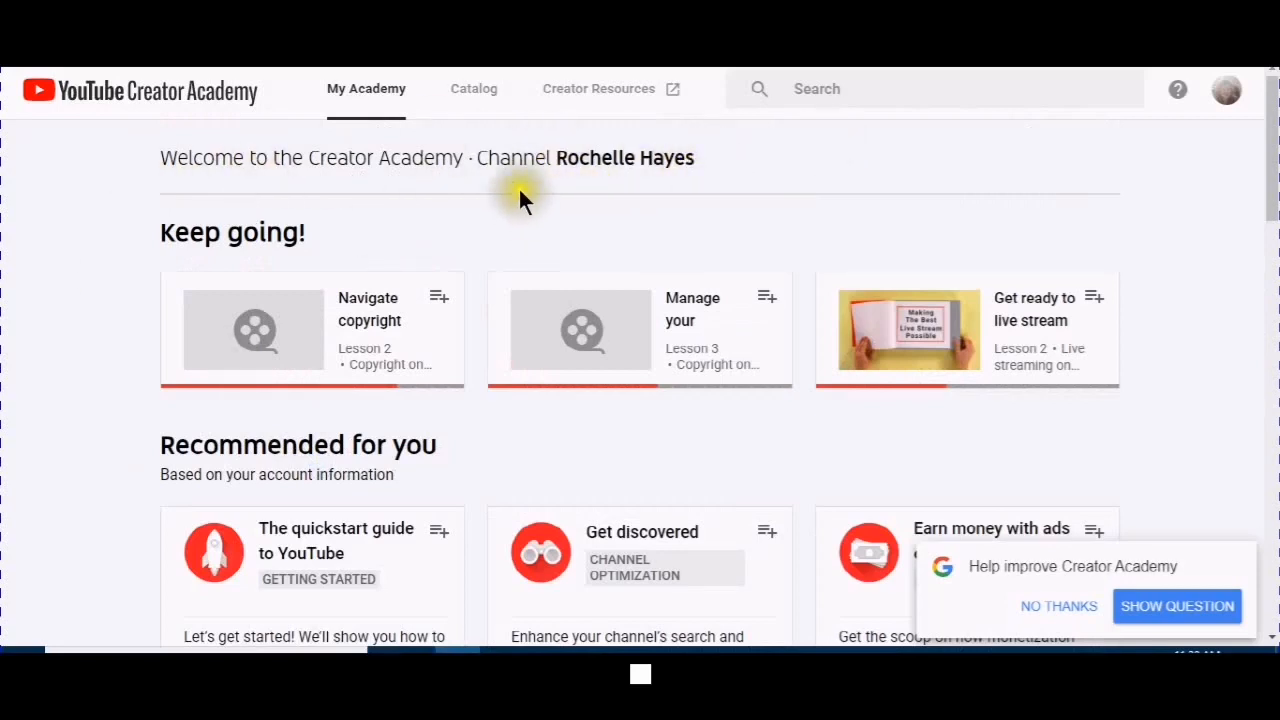
pyautogui.moveTo(496, 192)
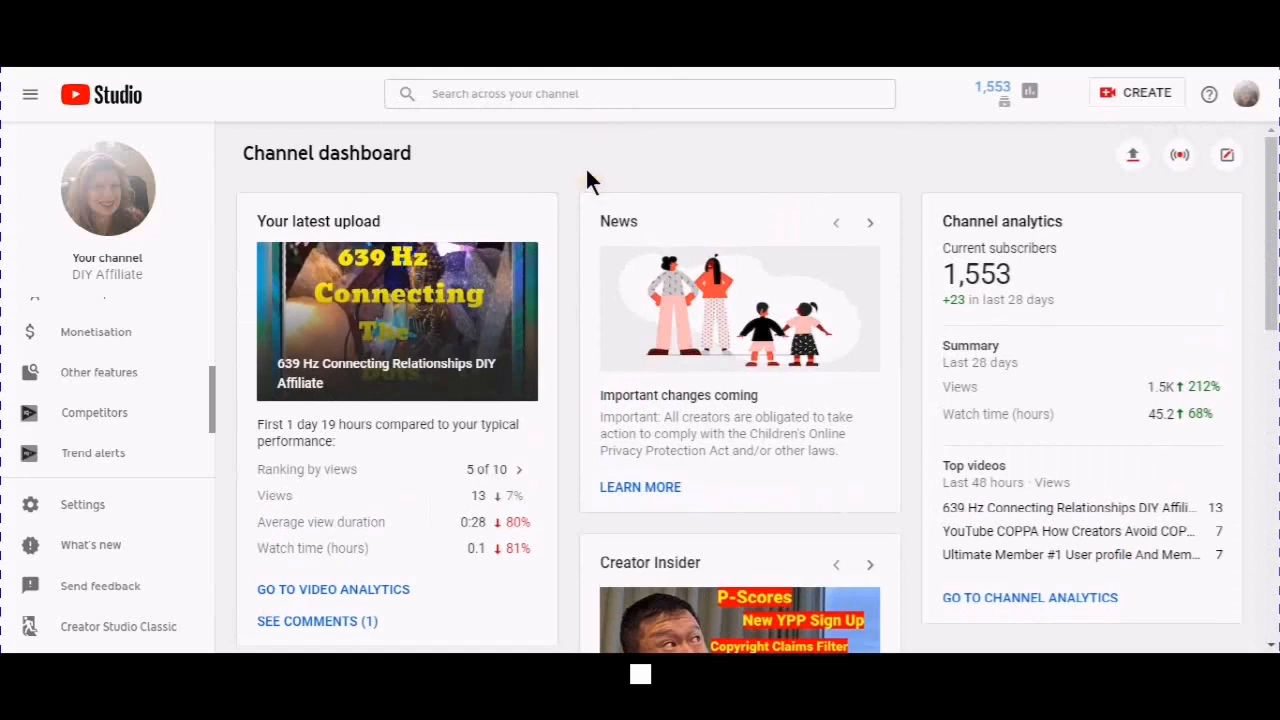
pyautogui.moveTo(568, 164)
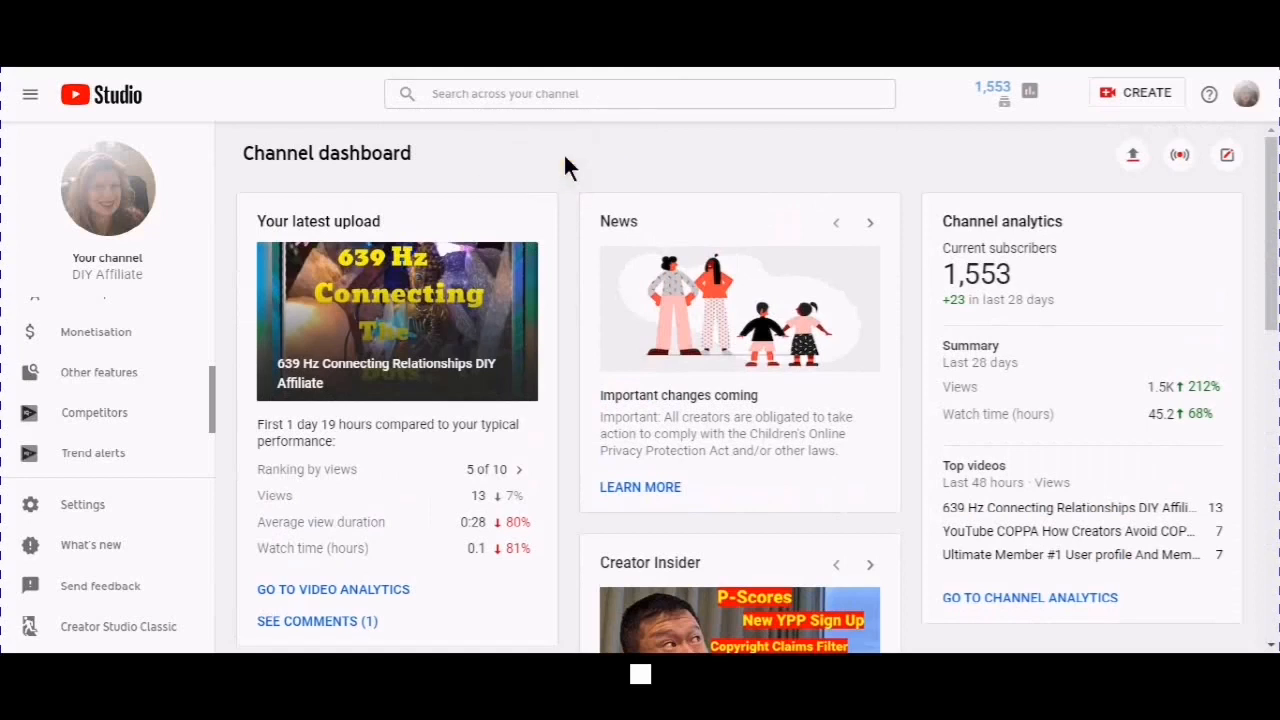
# Return to the DIY Affiliate channel dashboard in YouTube Studio
pyautogui.click(568, 164)
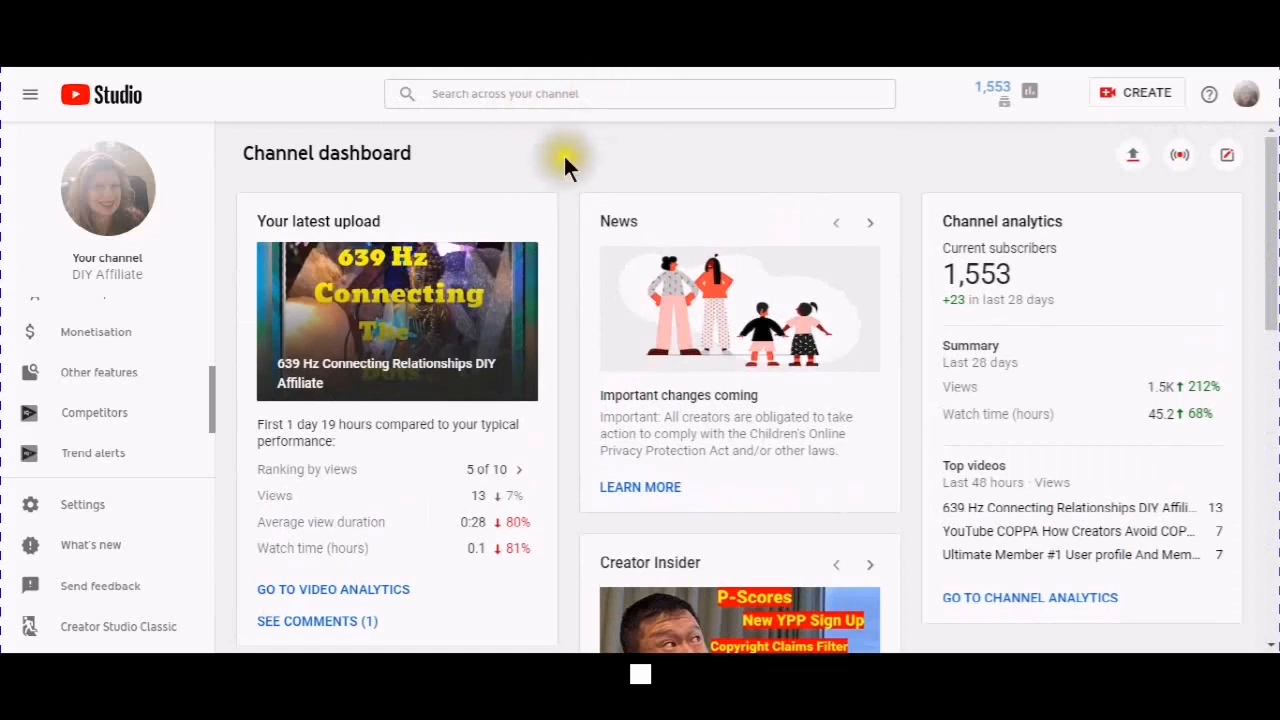
pyautogui.moveTo(530, 176)
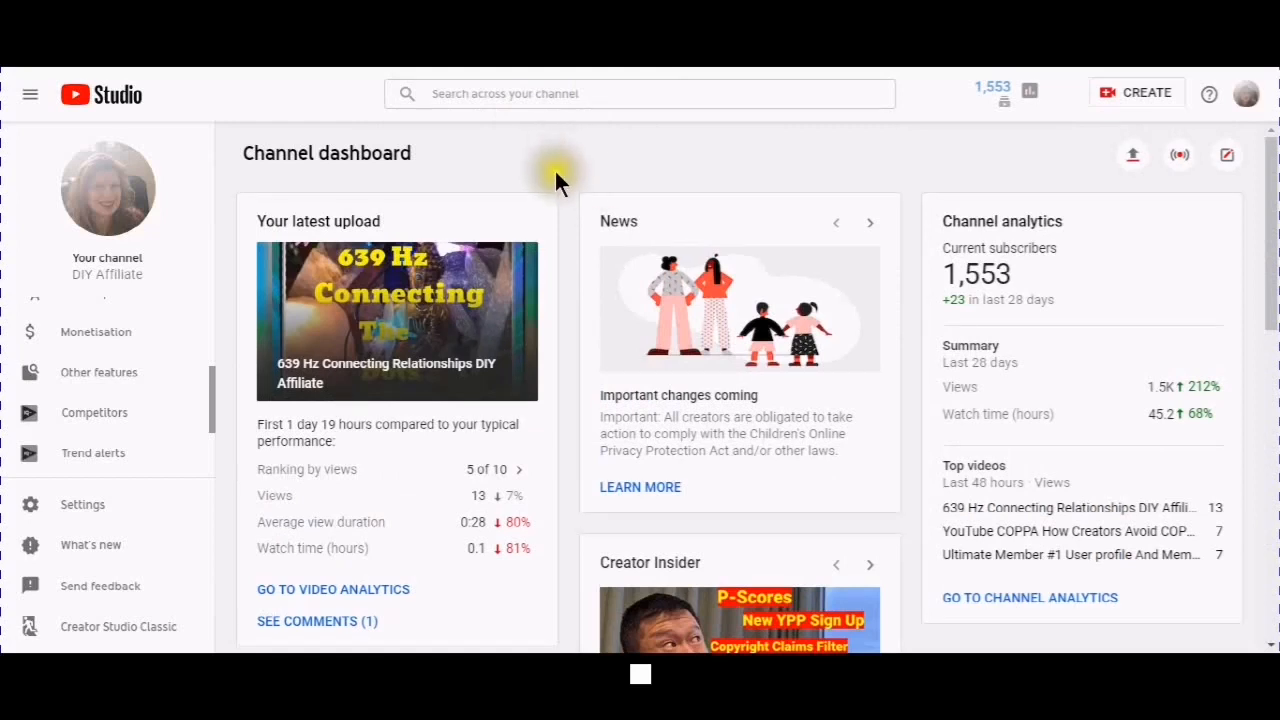
pyautogui.moveTo(584, 184)
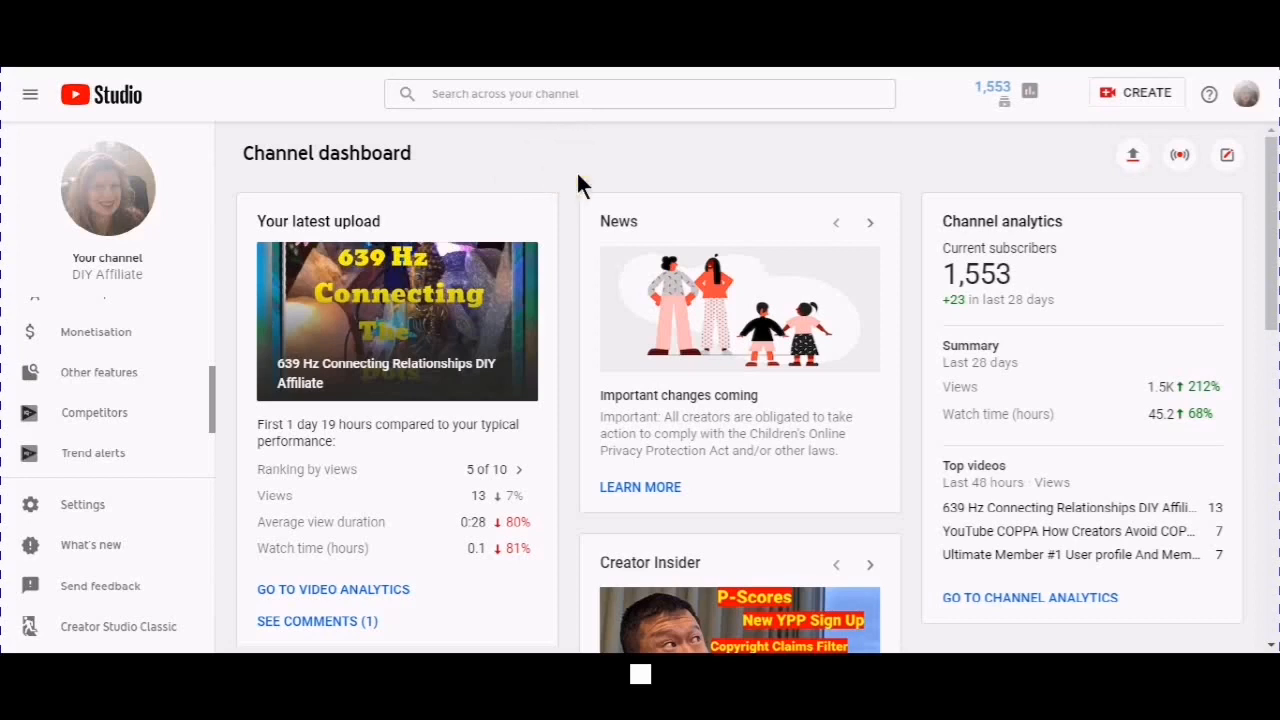
pyautogui.moveTo(558, 162)
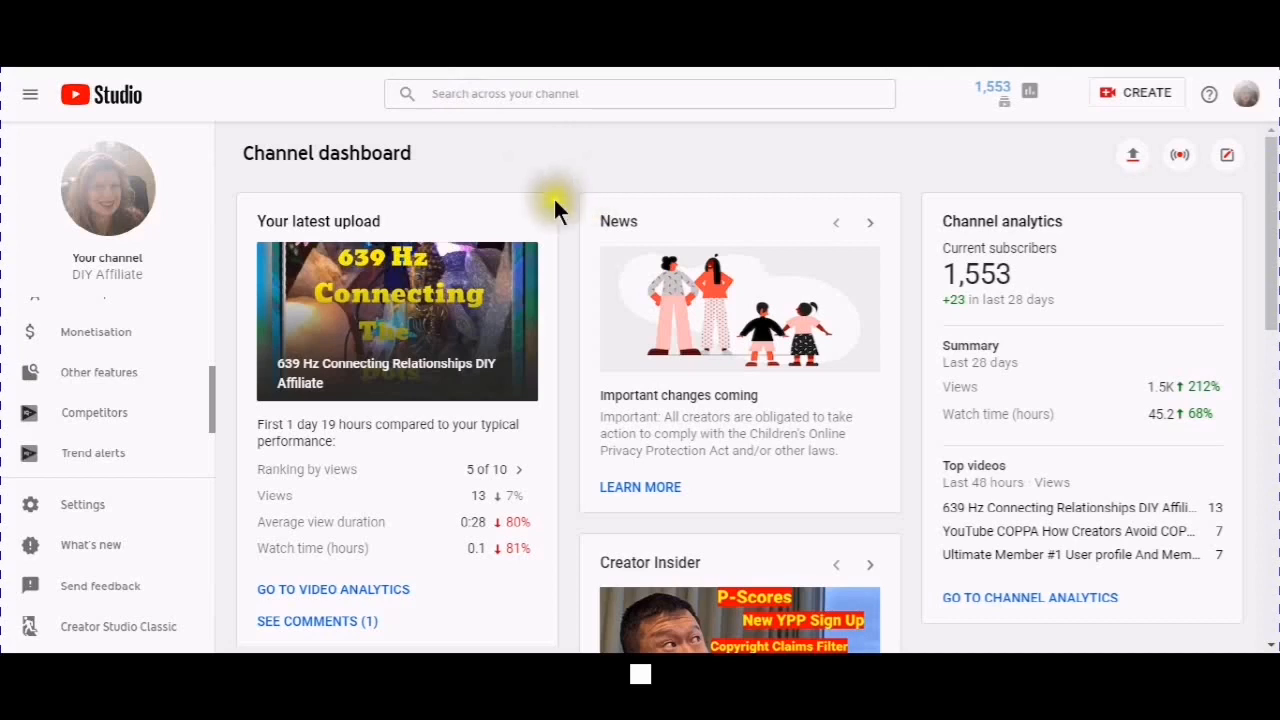
pyautogui.moveTo(520, 148)
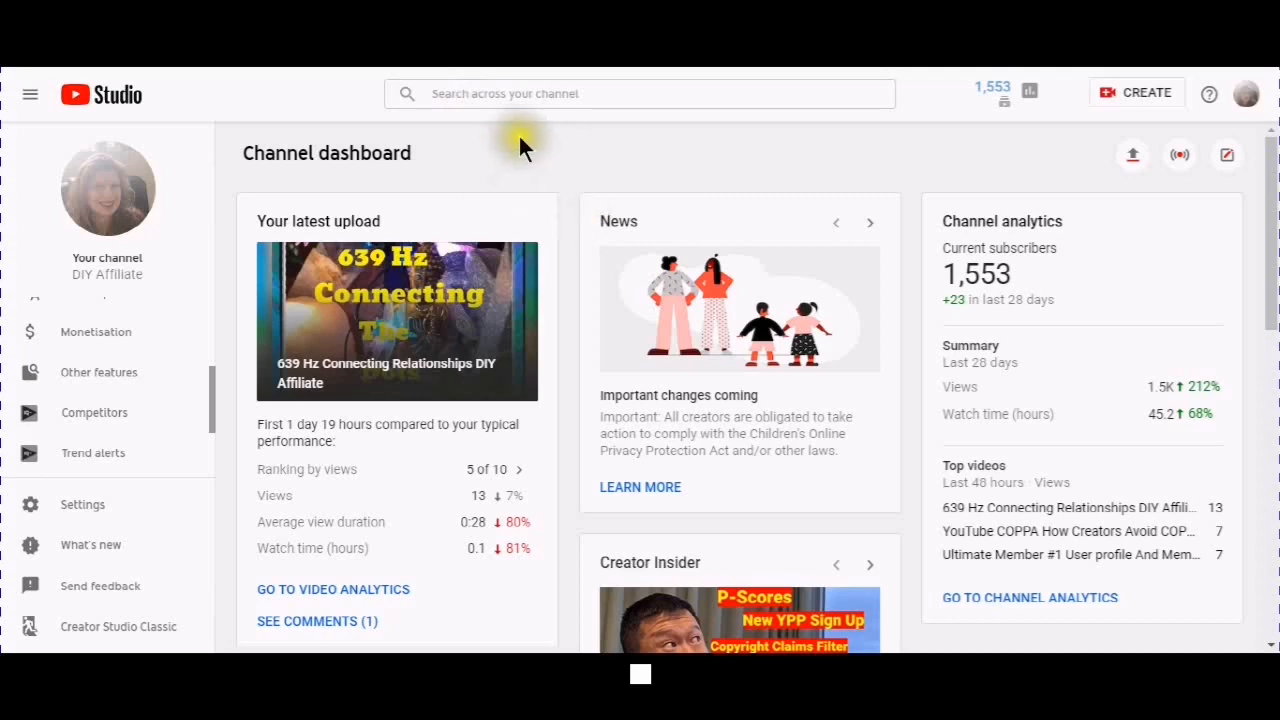
pyautogui.moveTo(578, 188)
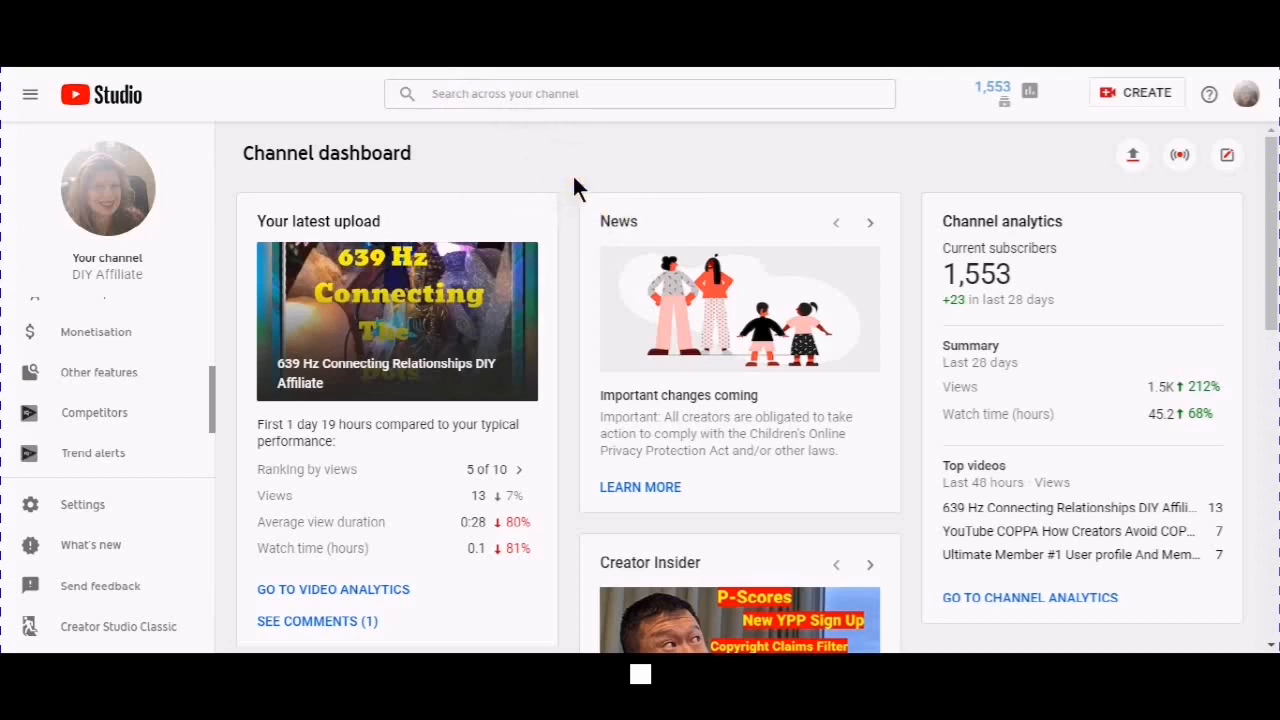